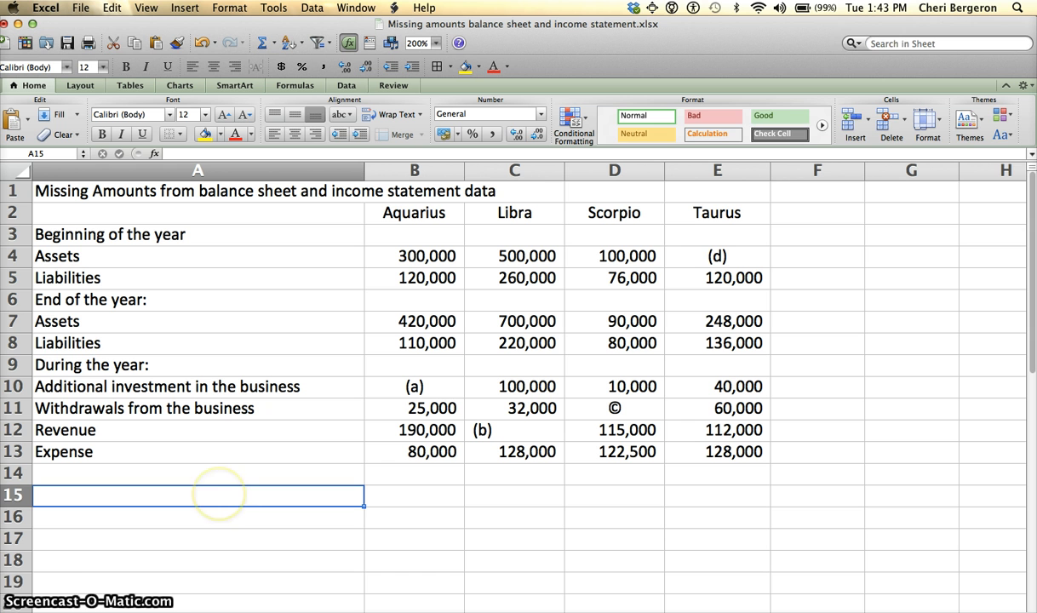
- Enter "Assets = Liabilities + Owner's Equity" in row 15
text(Asset)
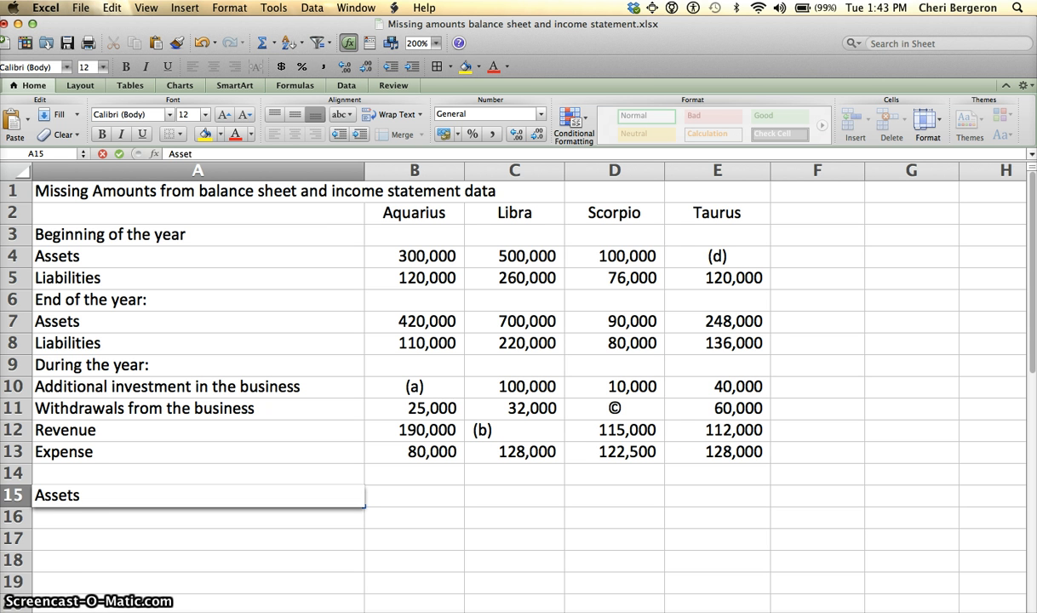
text(=)
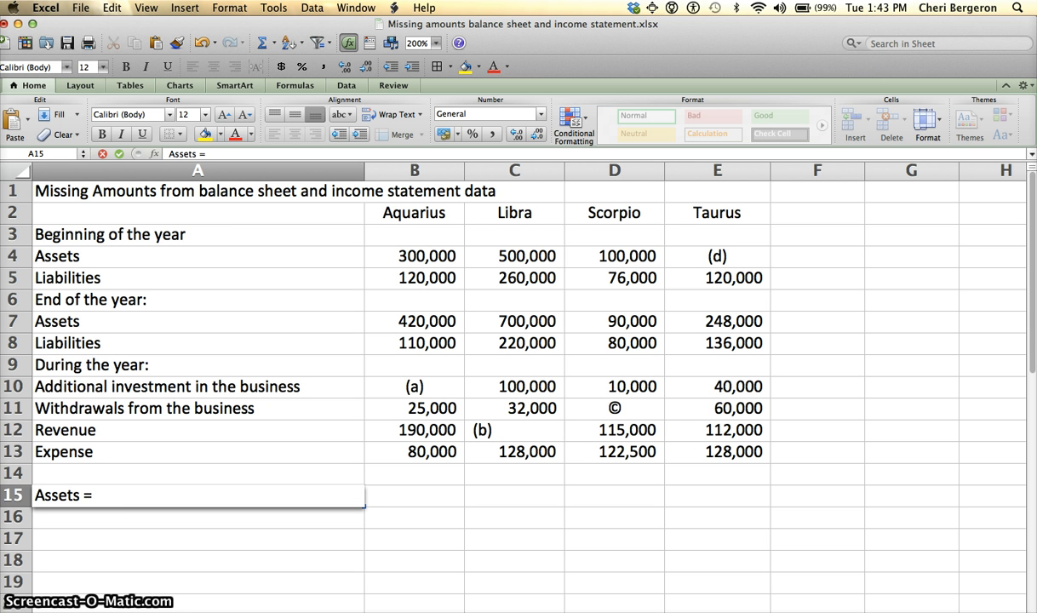
text(Liabilities + O)
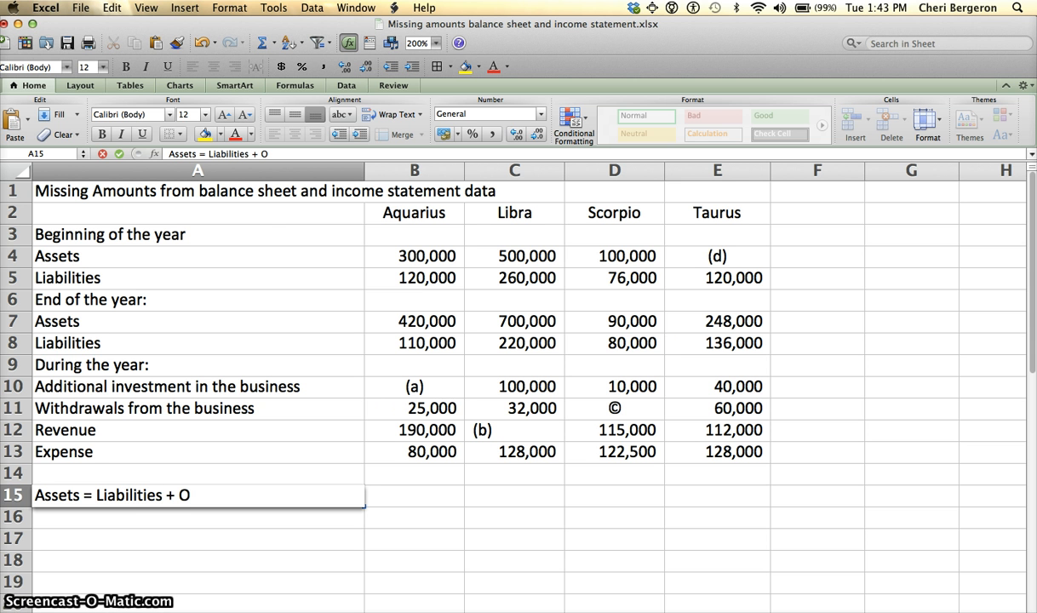
text(wner's Equit)
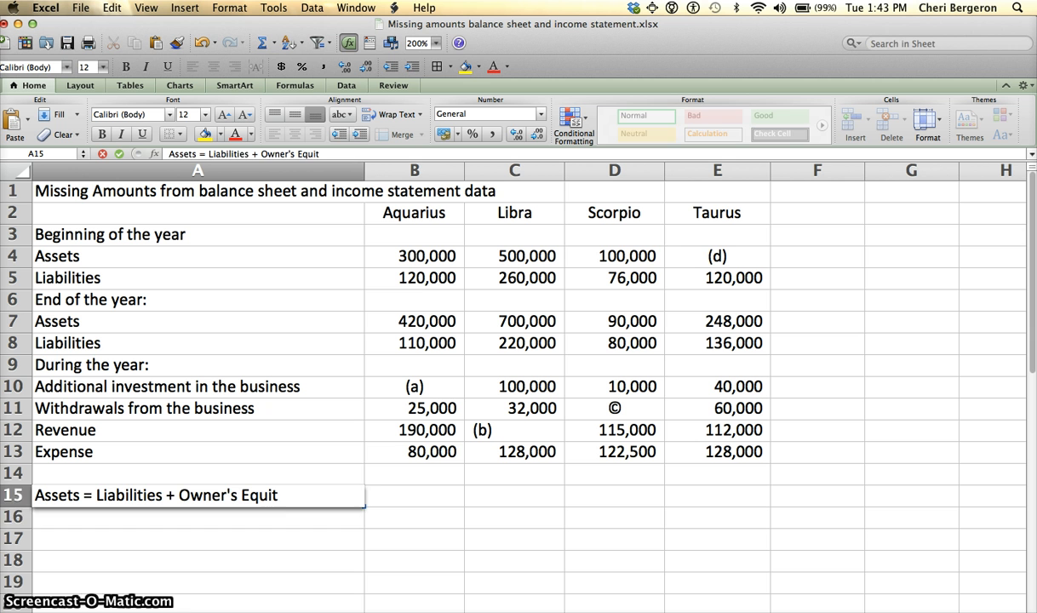
key(Return)
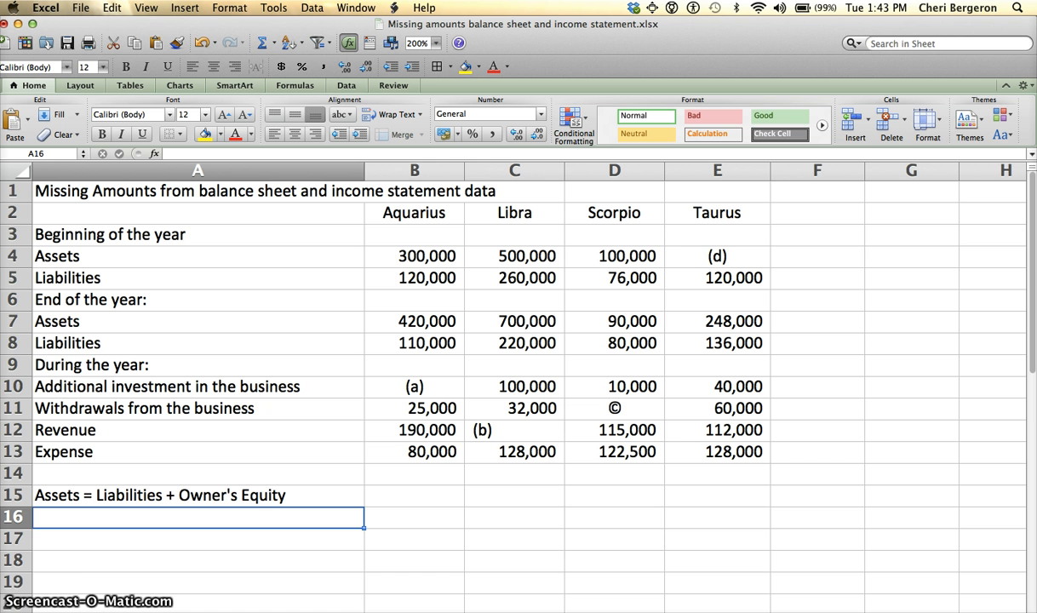
- Enter the rearranged form "Assets - Liabilities = Owner's Equity" in row 16
text(A)
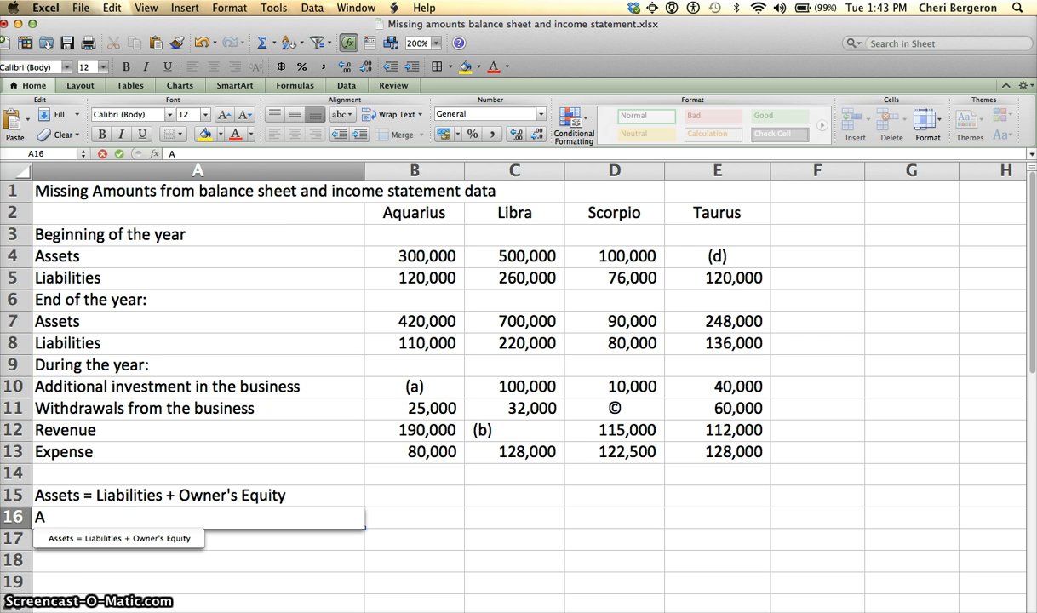
text(ssets -)
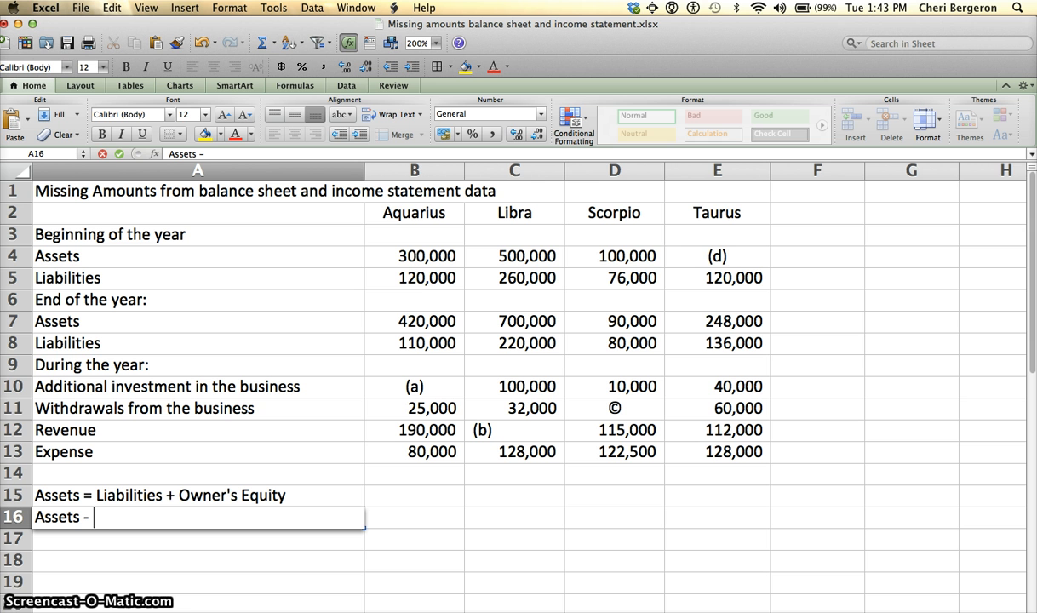
text(Liabilities = Ow)
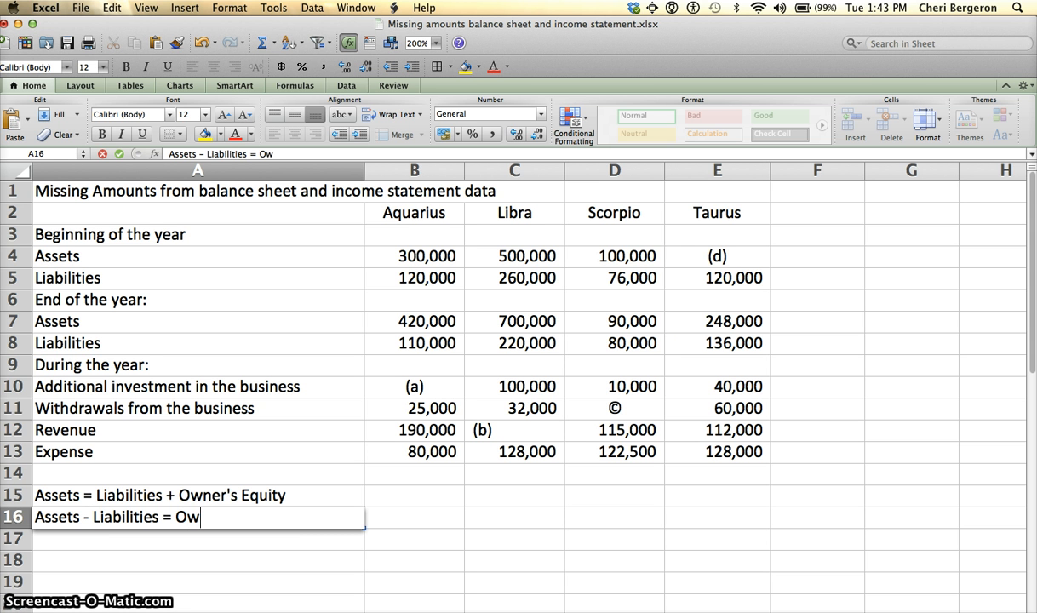
text(ner's Equity)
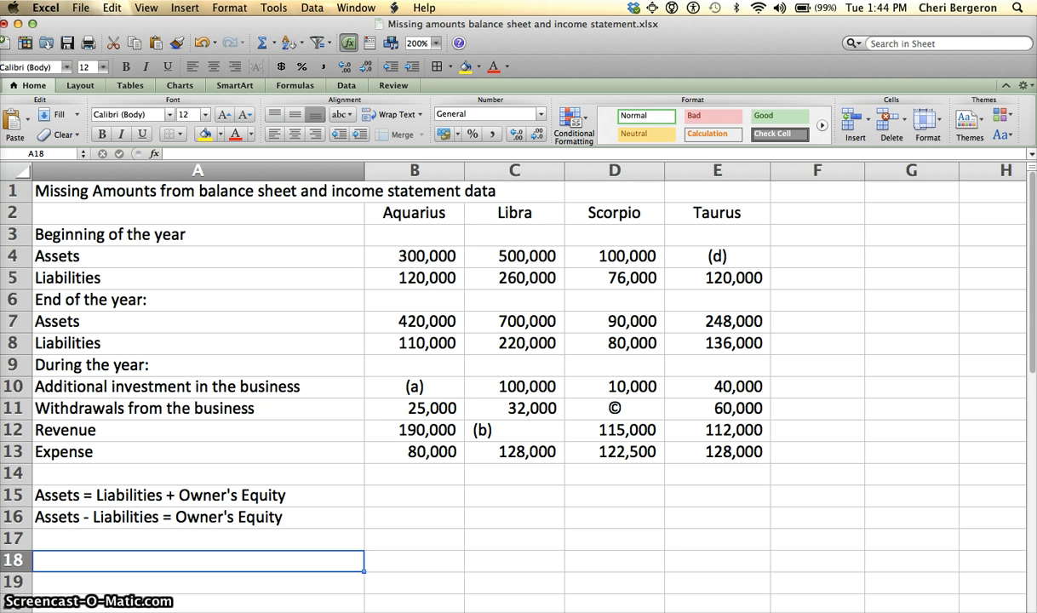
- Label row 18 Beginning of the year Owner's Equity and compute Aquarius as 300,000 minus beginning liabilities
text(Beginning of t)
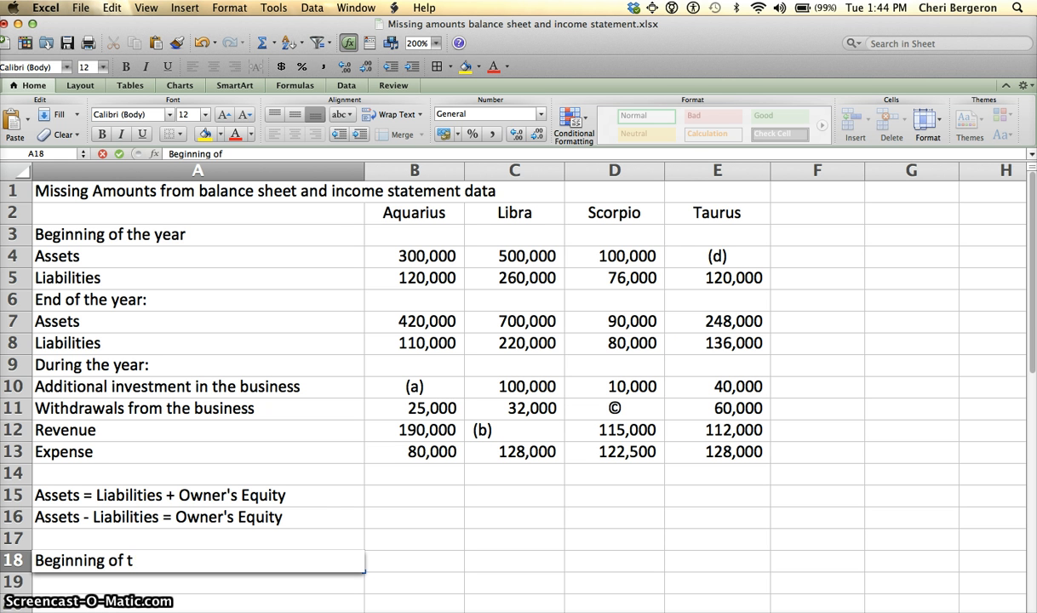
text(he year Owner's)
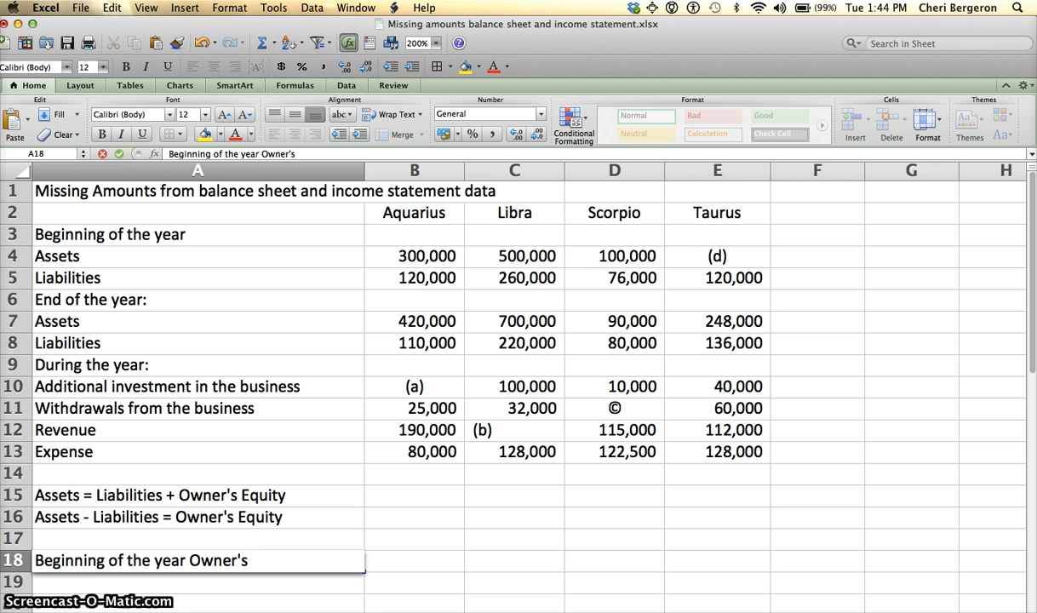
text(Equtiy)
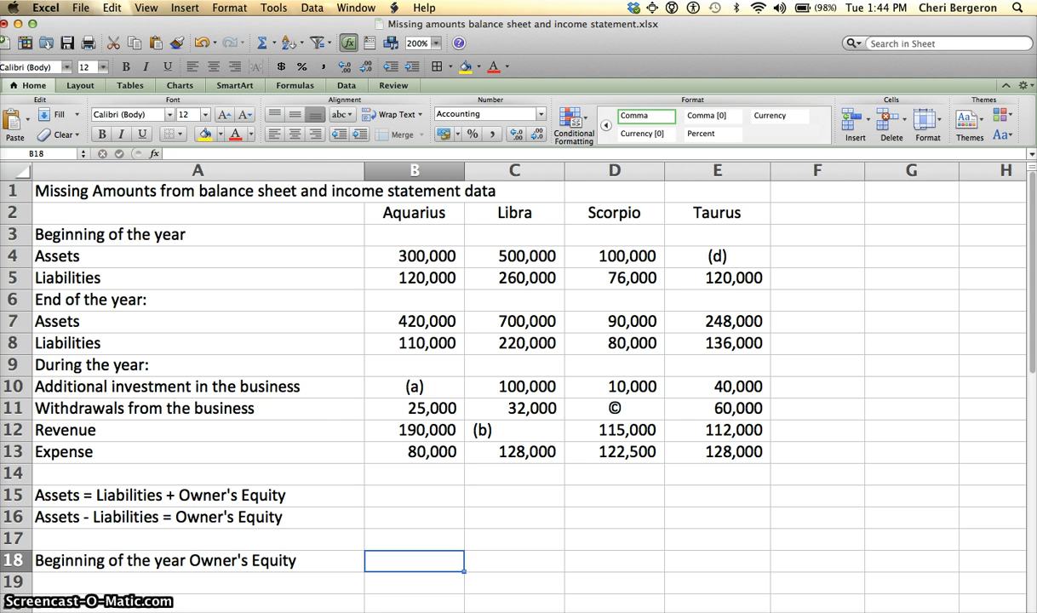
text(=)
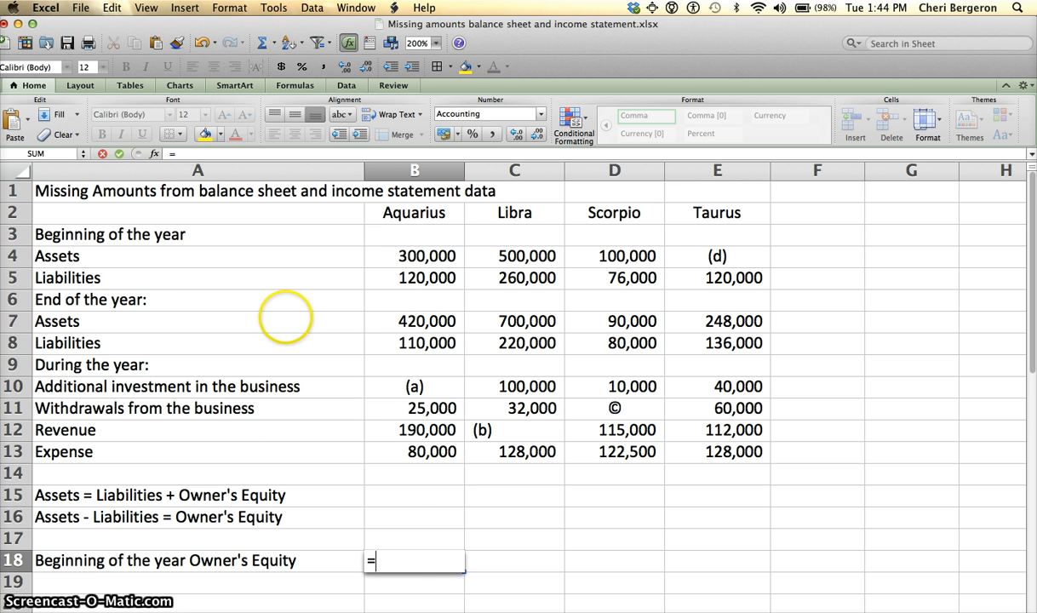
click(405, 530)
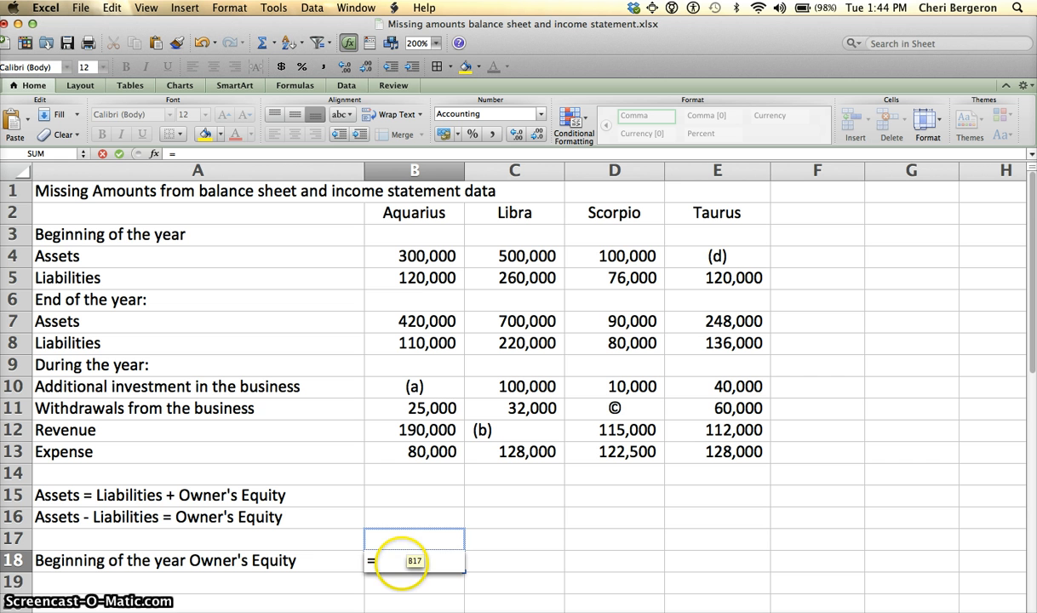
text(300000-)
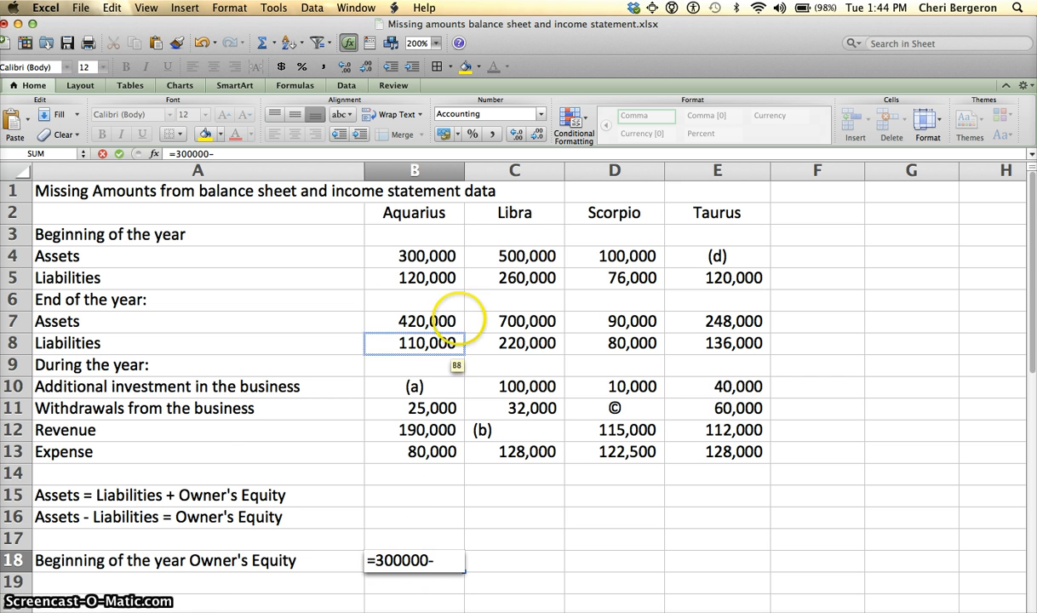
click(412, 278)
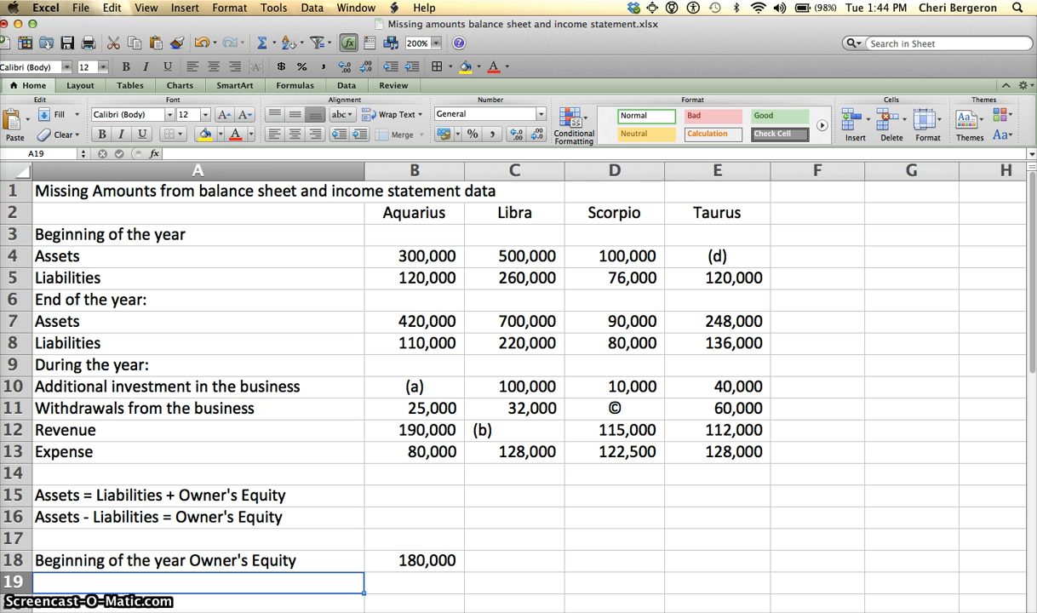
- Label row 19 End of the year Owner's Equity and compute Aquarius as 420,000 minus 110,000, giving 310,000
text(Ending)
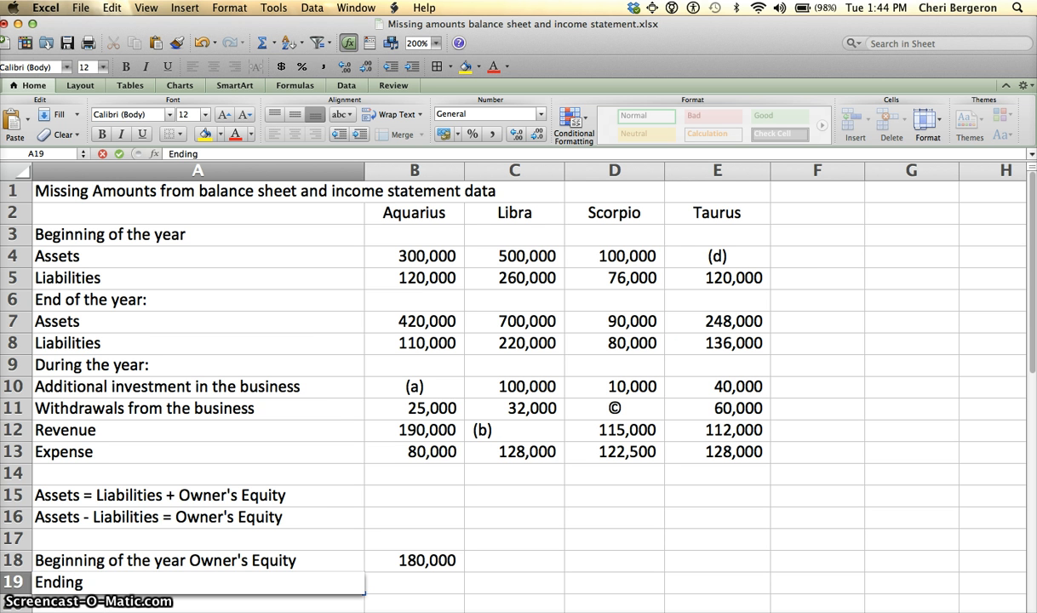
text(O)
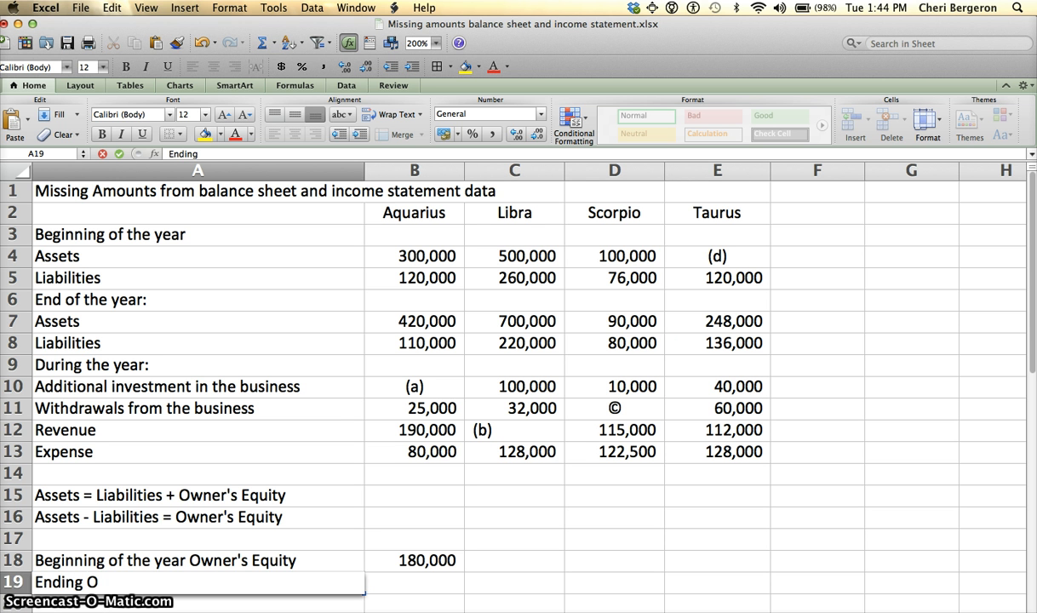
text(w)
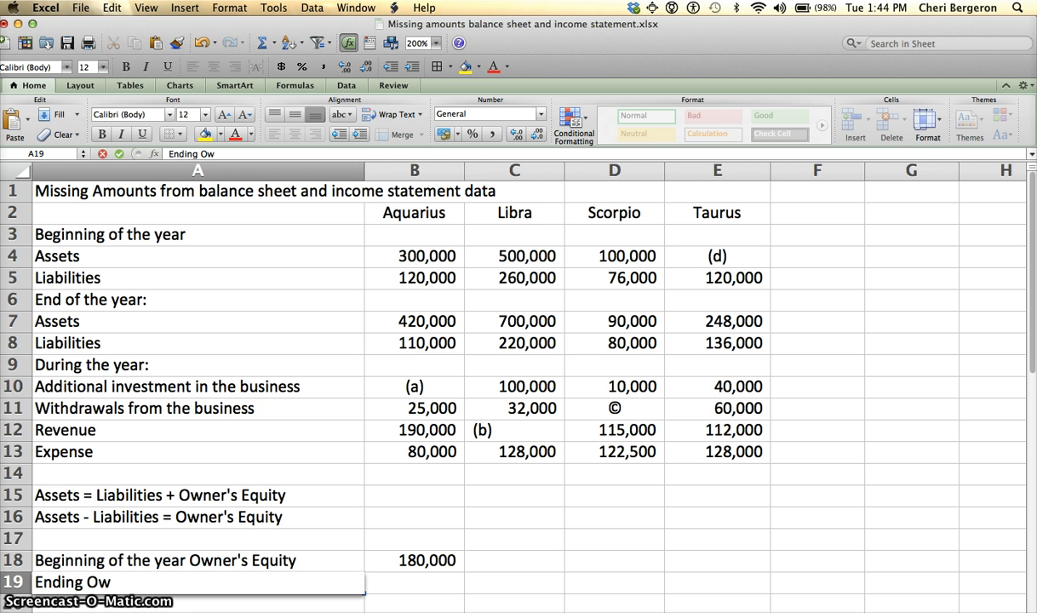
text(End of)
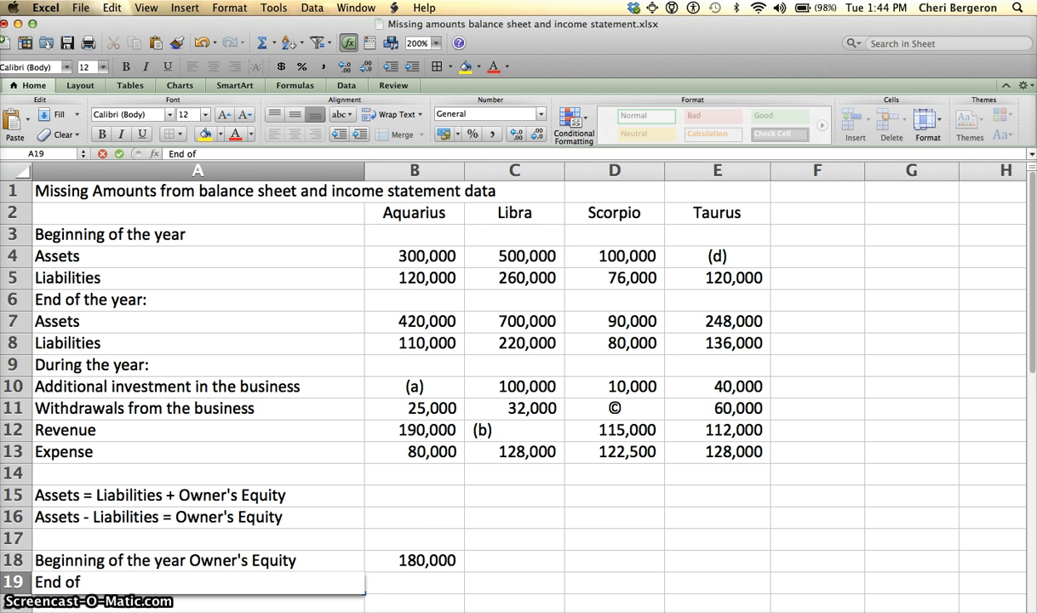
text(the year Owner')
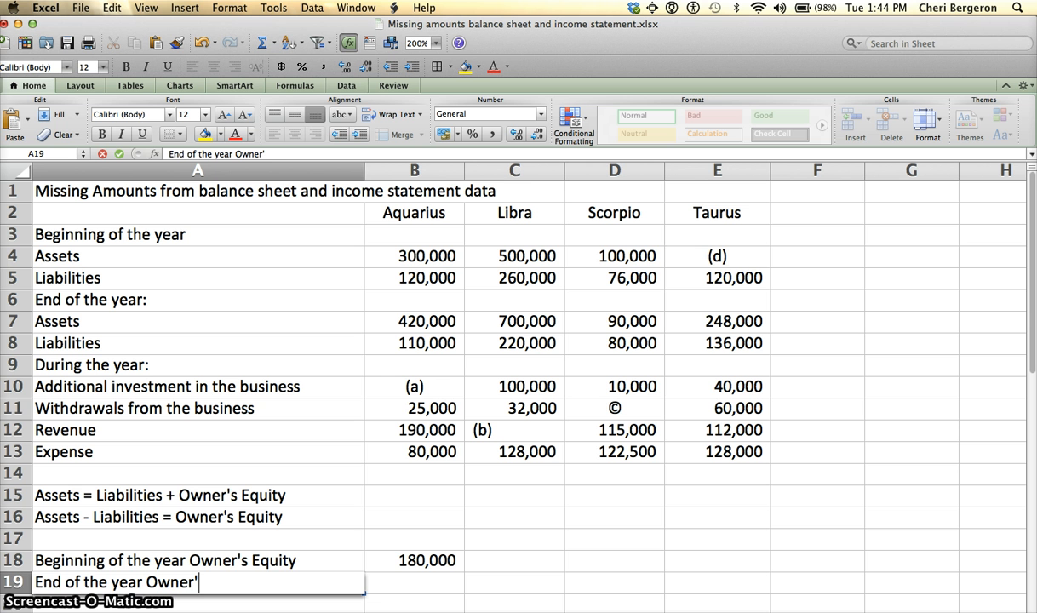
text(s Equity)
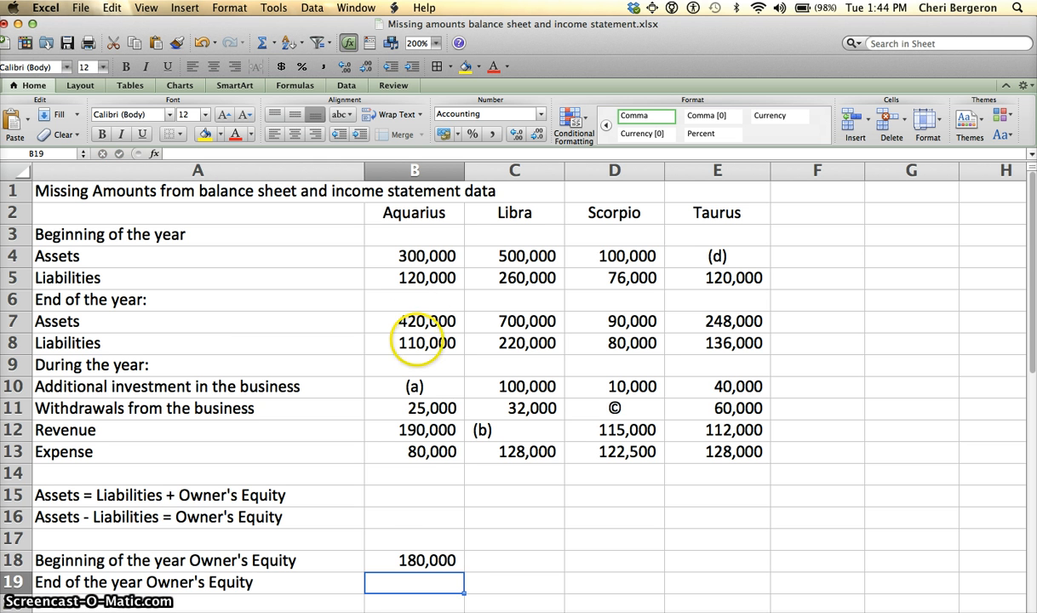
text(=)
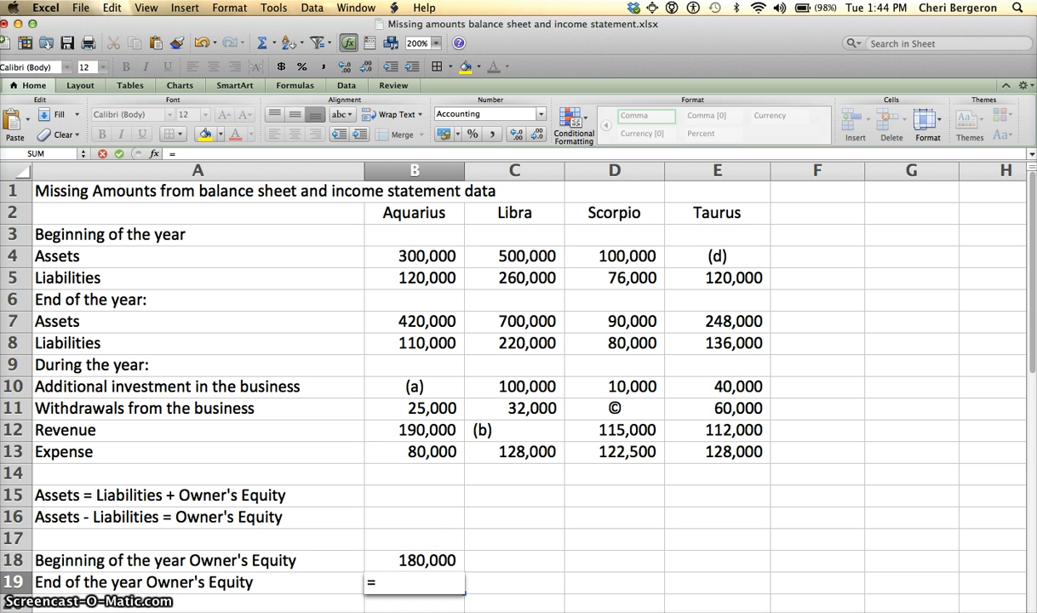
text(420000)
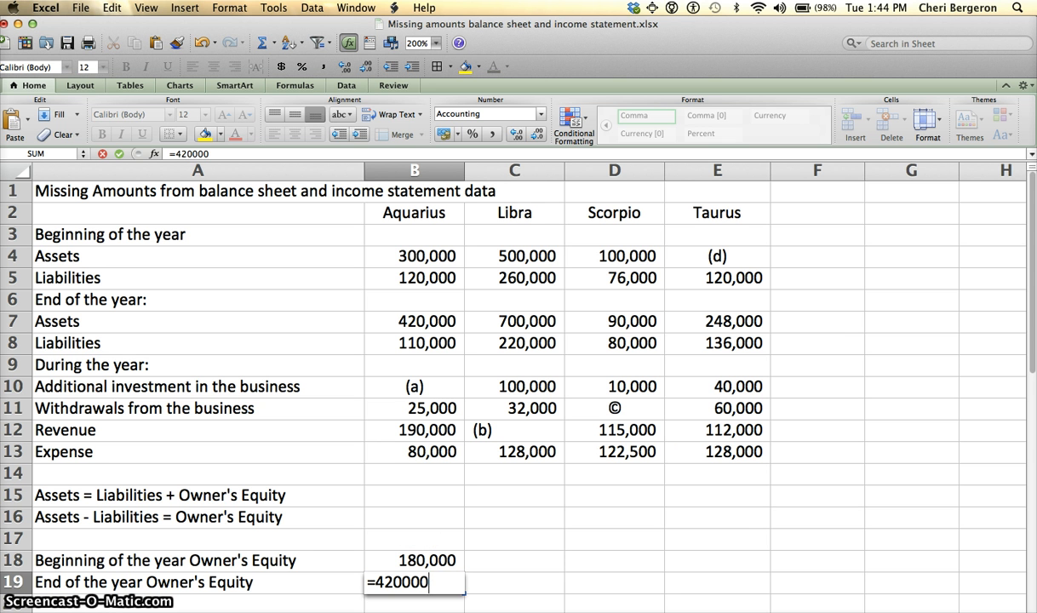
text(-1100)
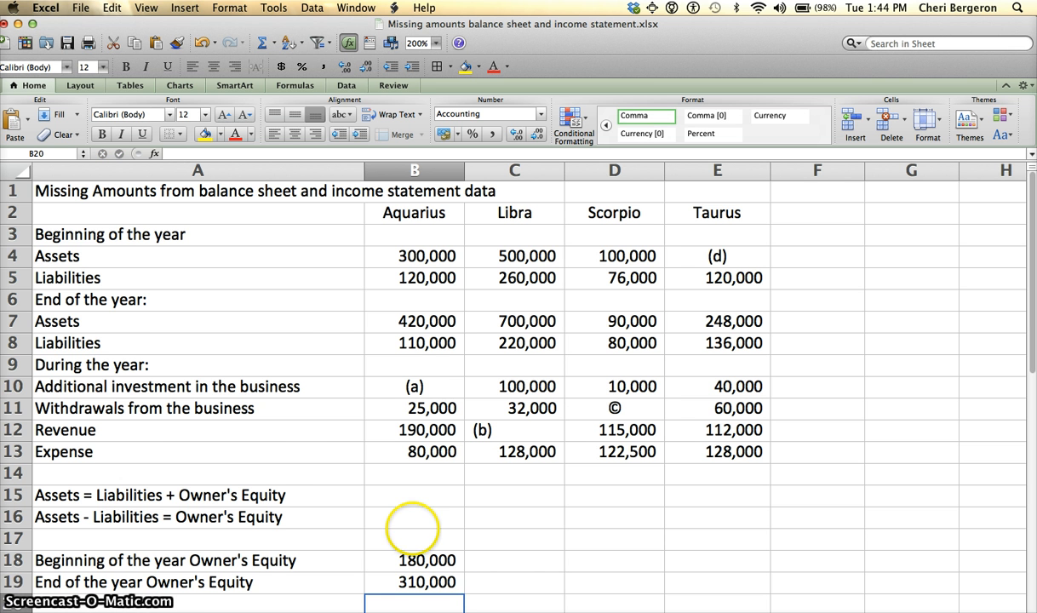
- Start Aquarius's rollforward with beginning equity 180,000 and investment labelled A
scroll(down, 3)
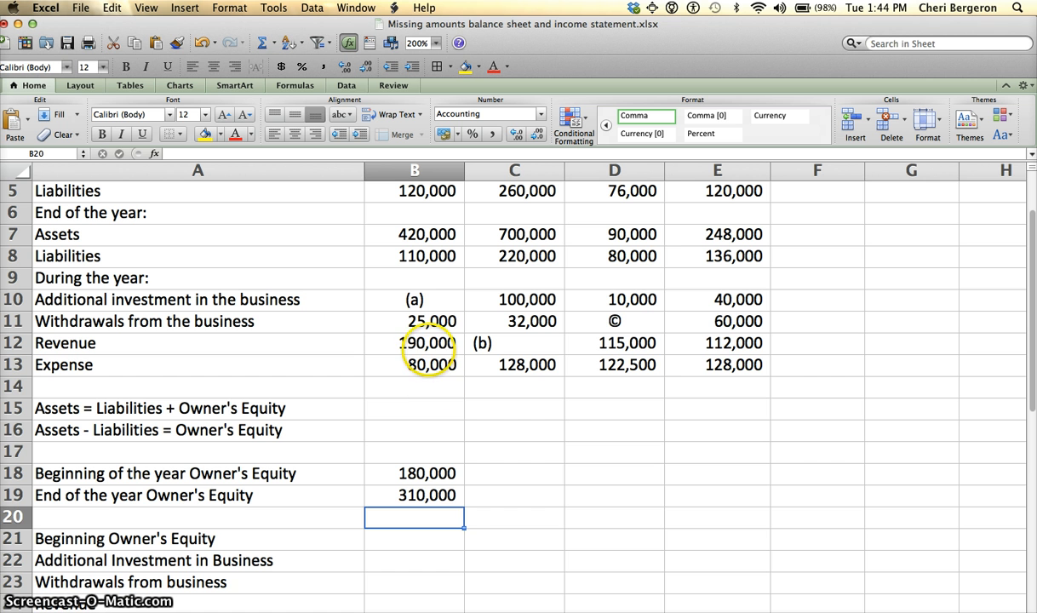
click(414, 321)
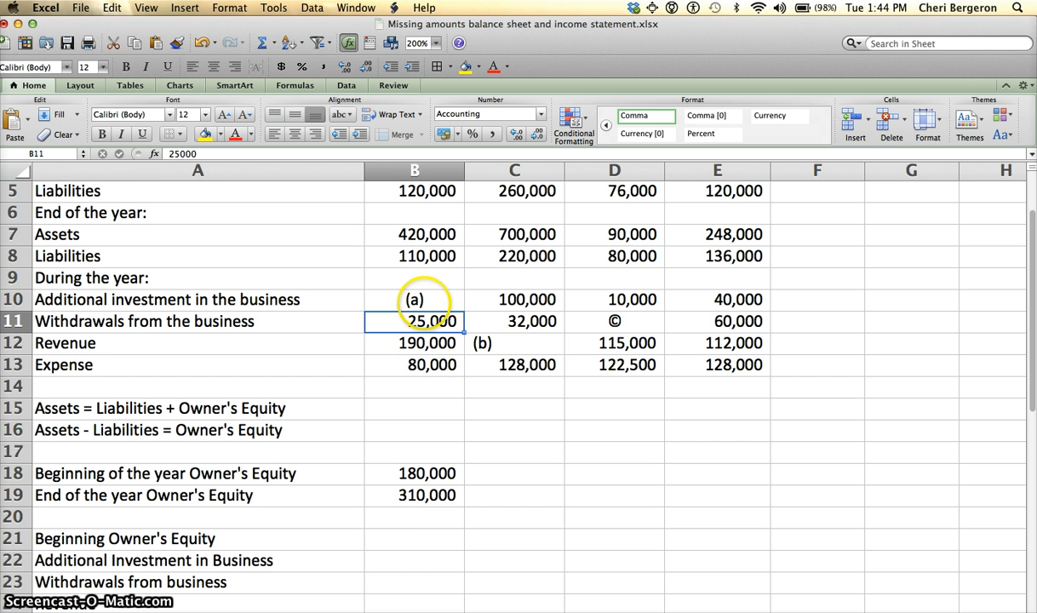
click(412, 300)
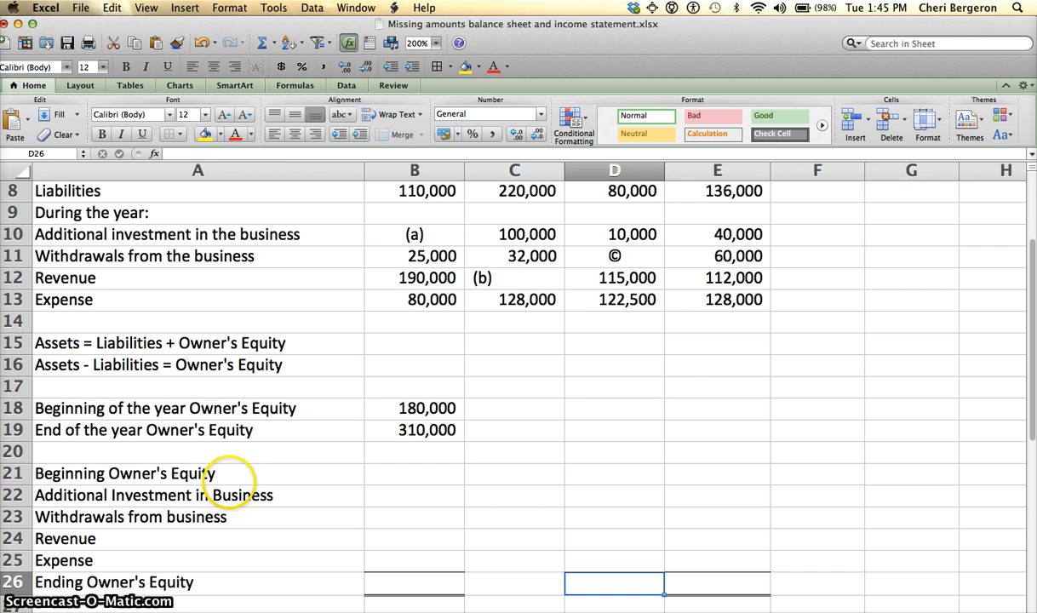
click(122, 474)
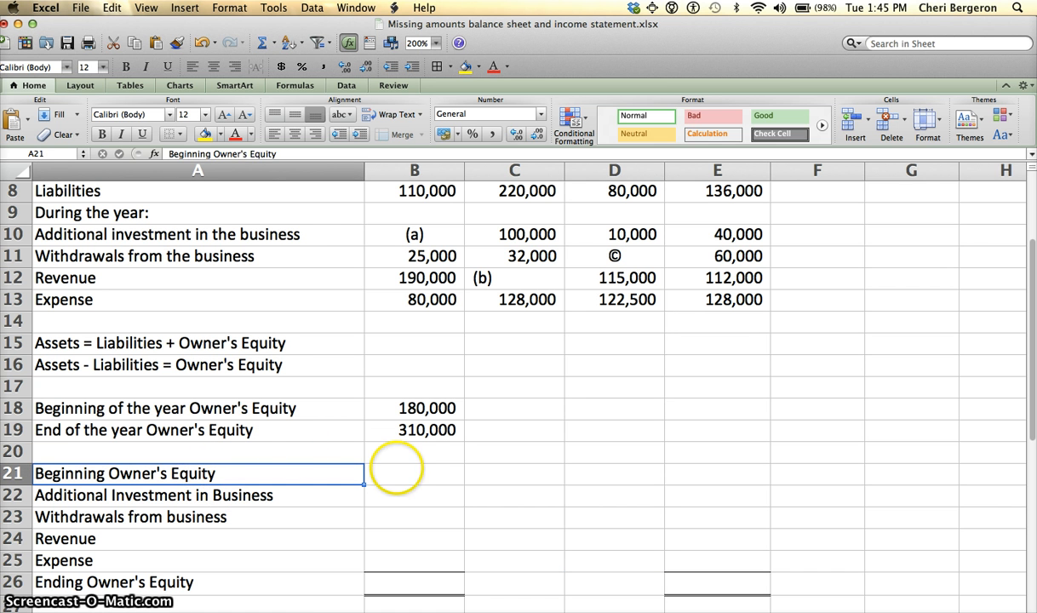
text(180,000)
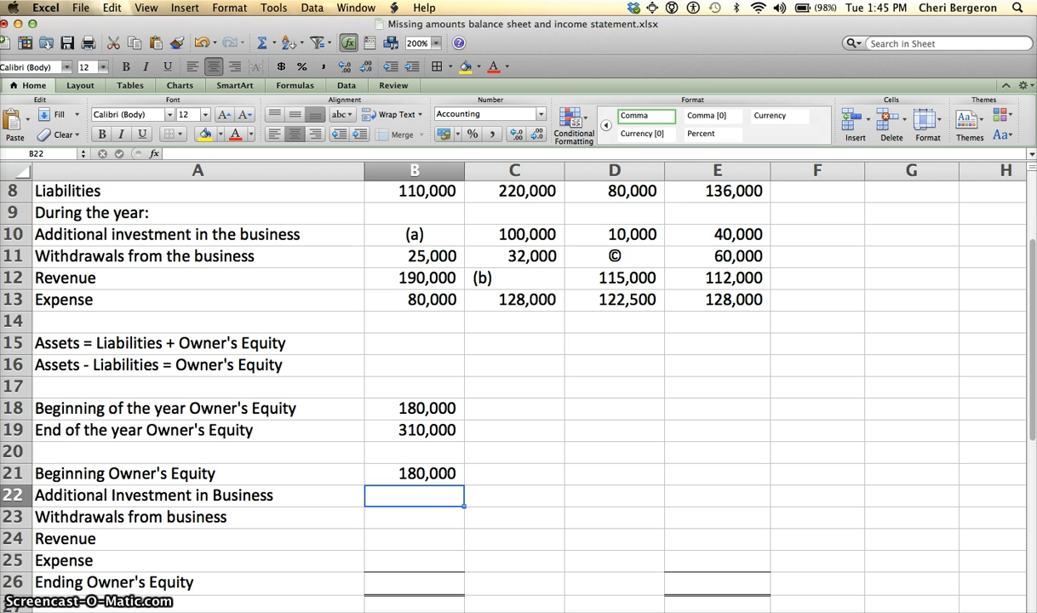
text(A)
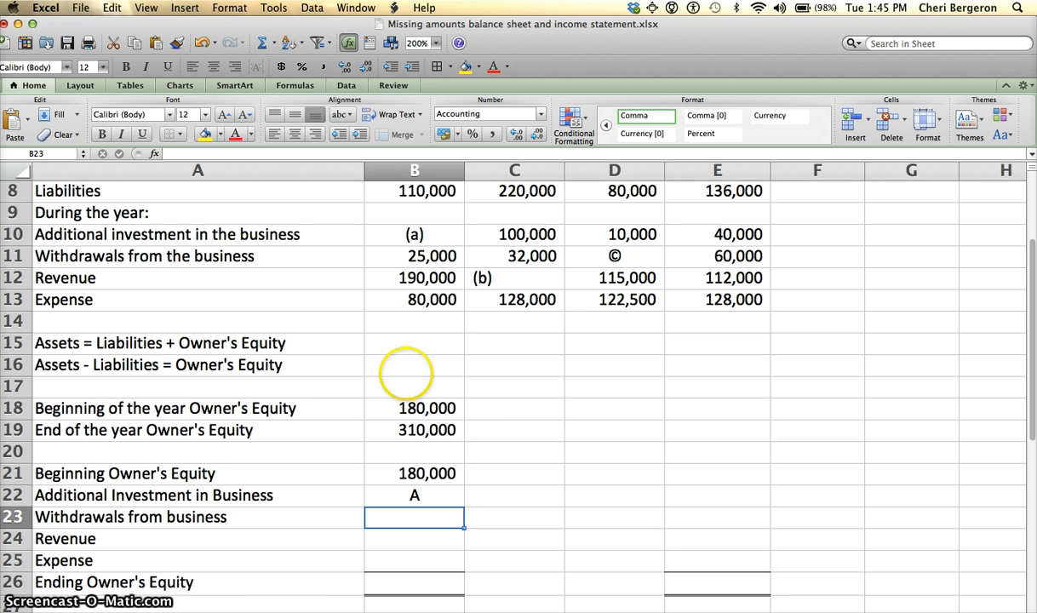
- Fill withdrawals (25,000), revenue 190,000, expense 80,000 and ending equity 310,000
click(412, 277)
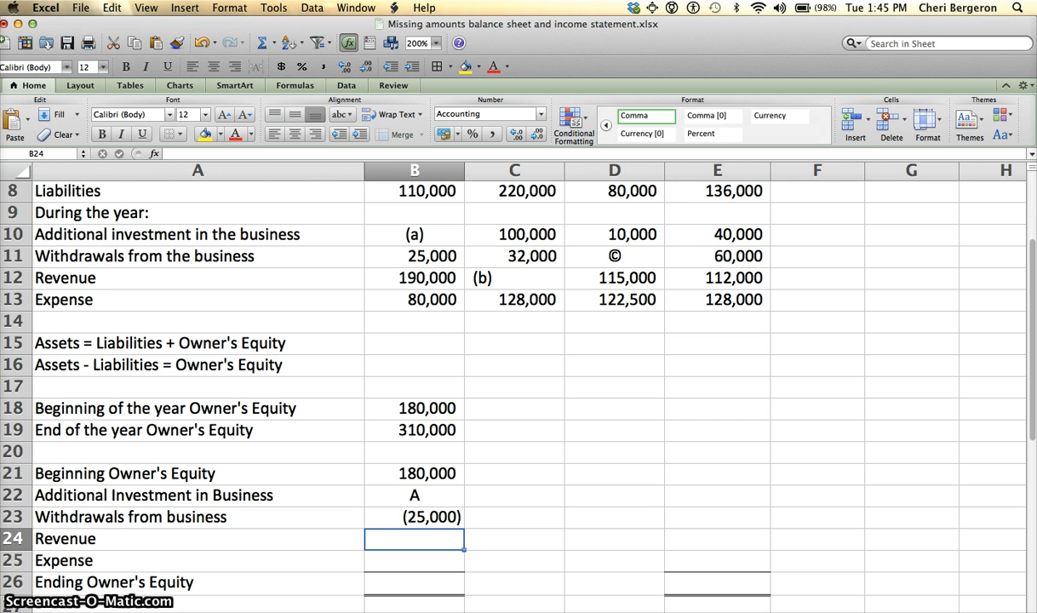
text(19000)
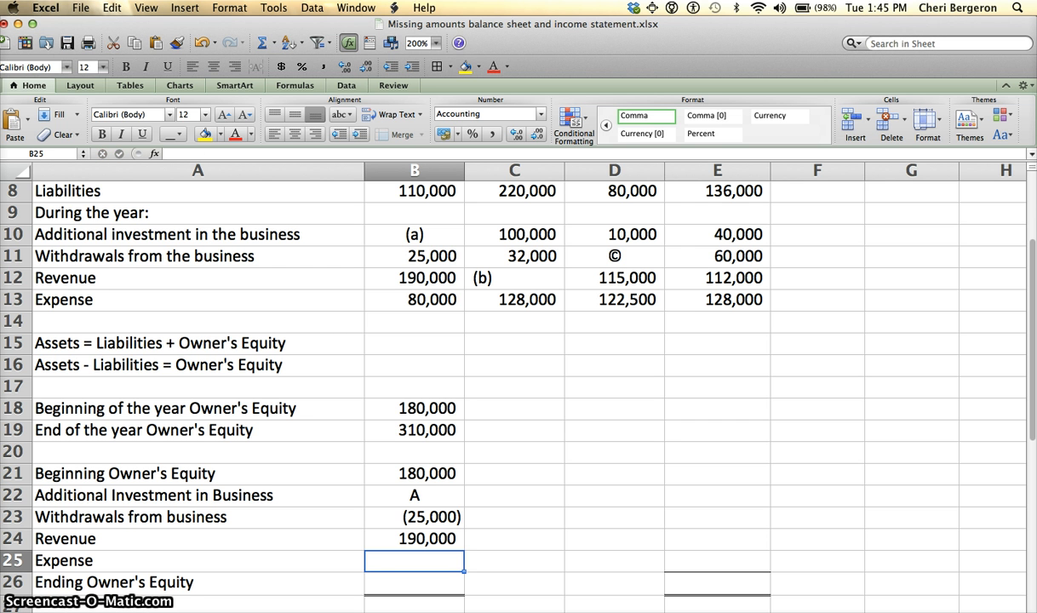
text(800000)
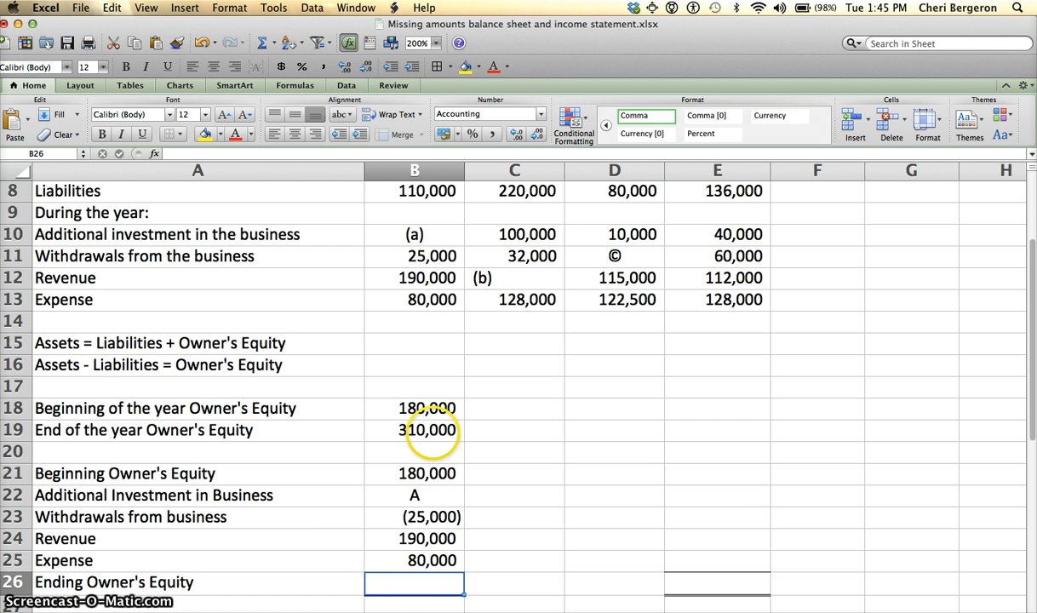
text(310,000)
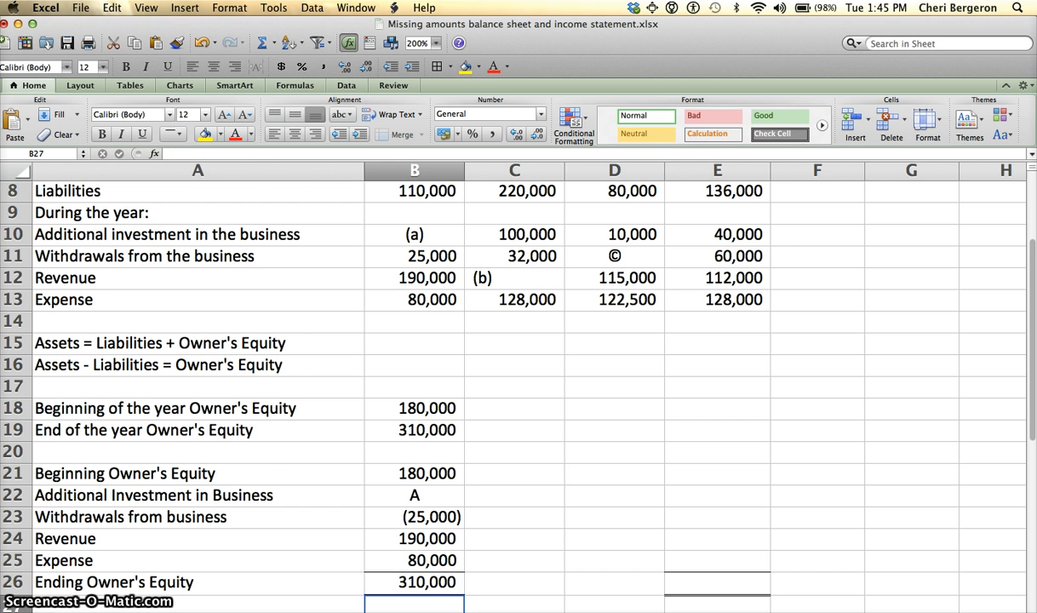
scroll(down, 3)
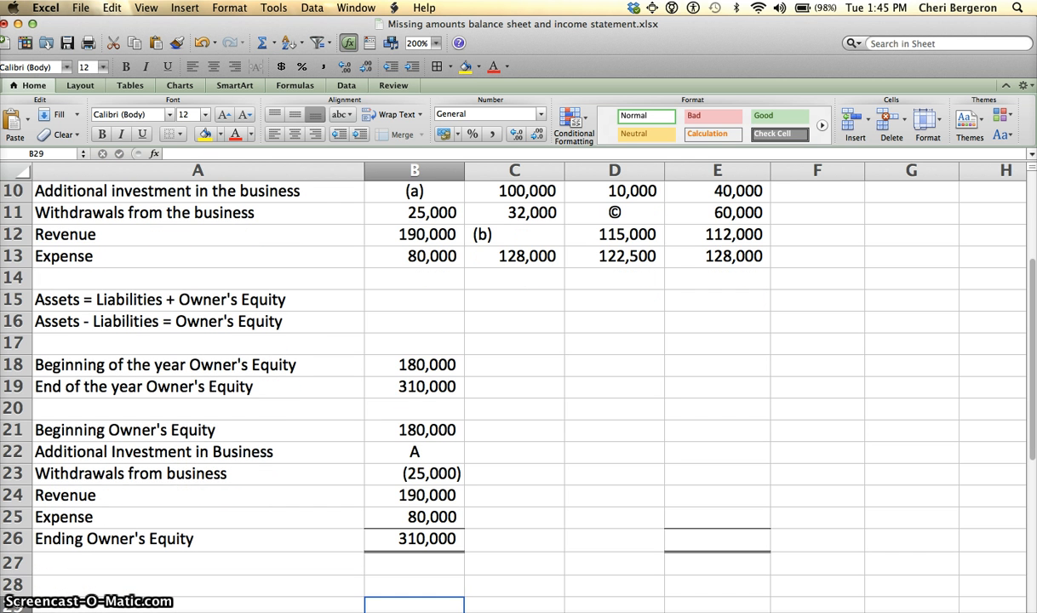
click(170, 596)
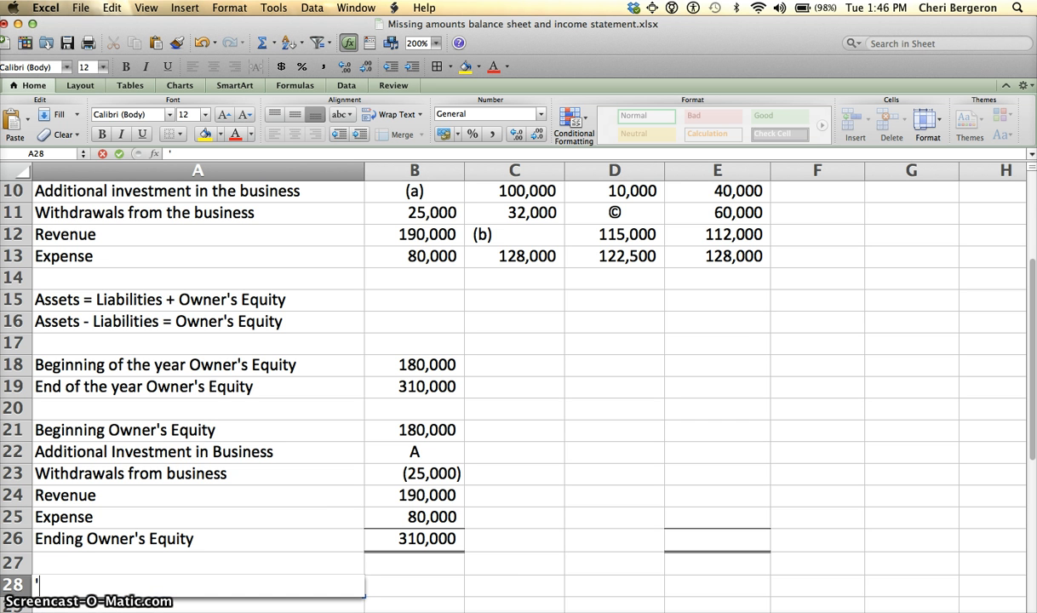
text(180000)
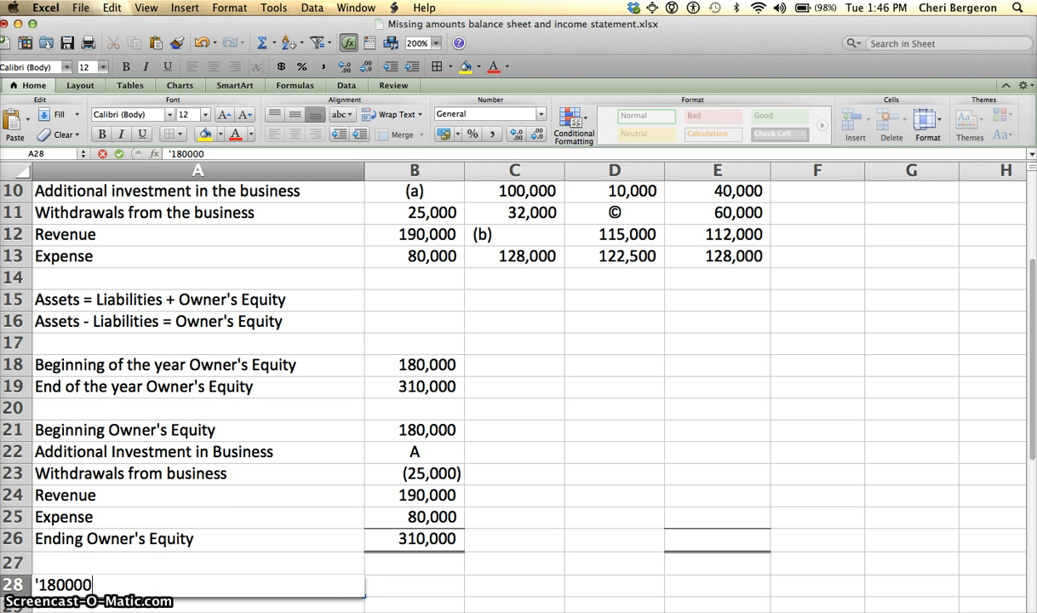
text(+)
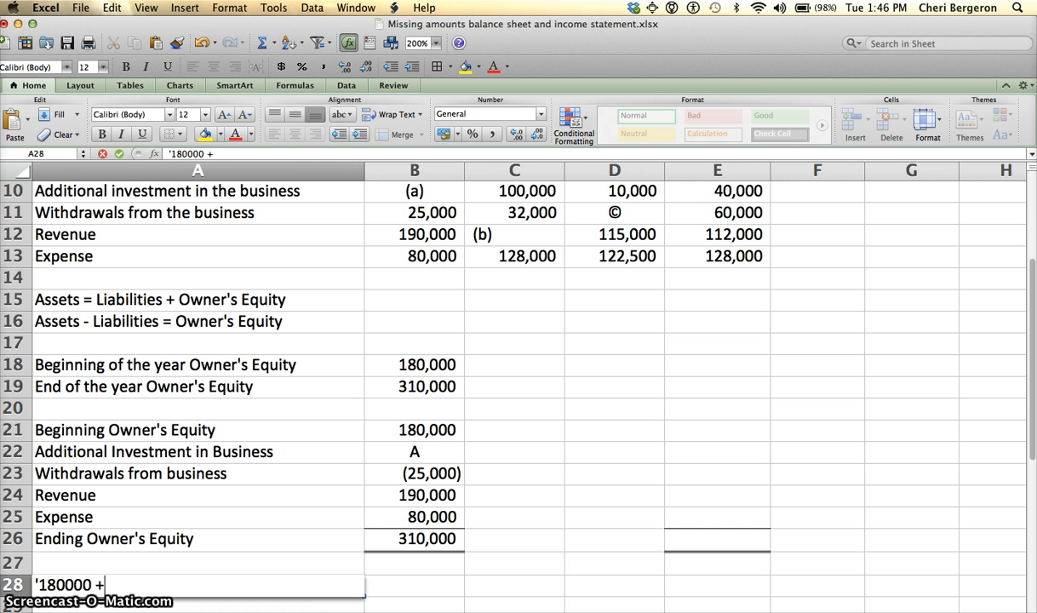
text(A - 25)
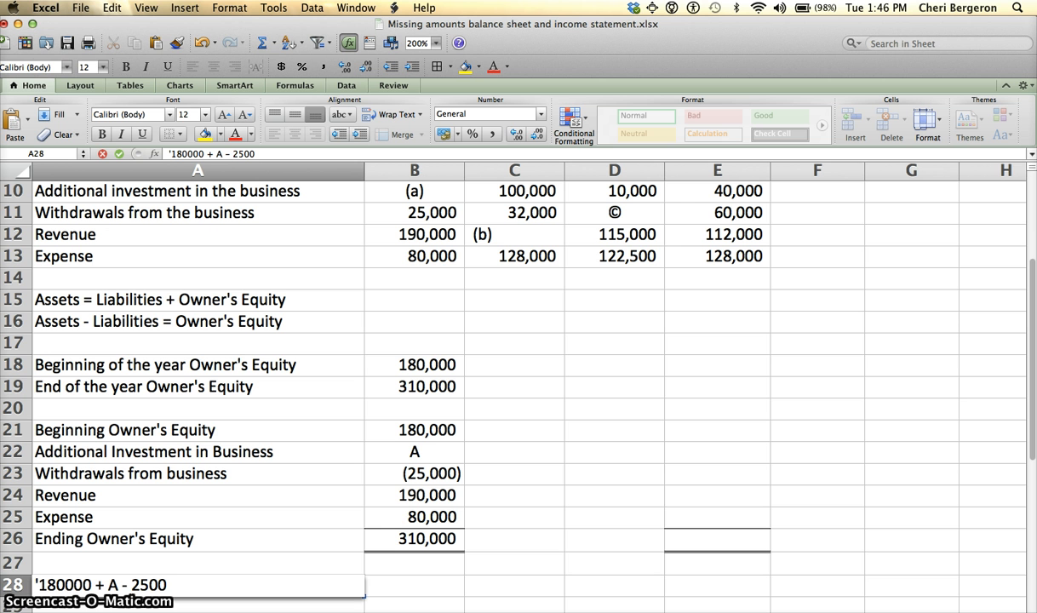
text(00+1)
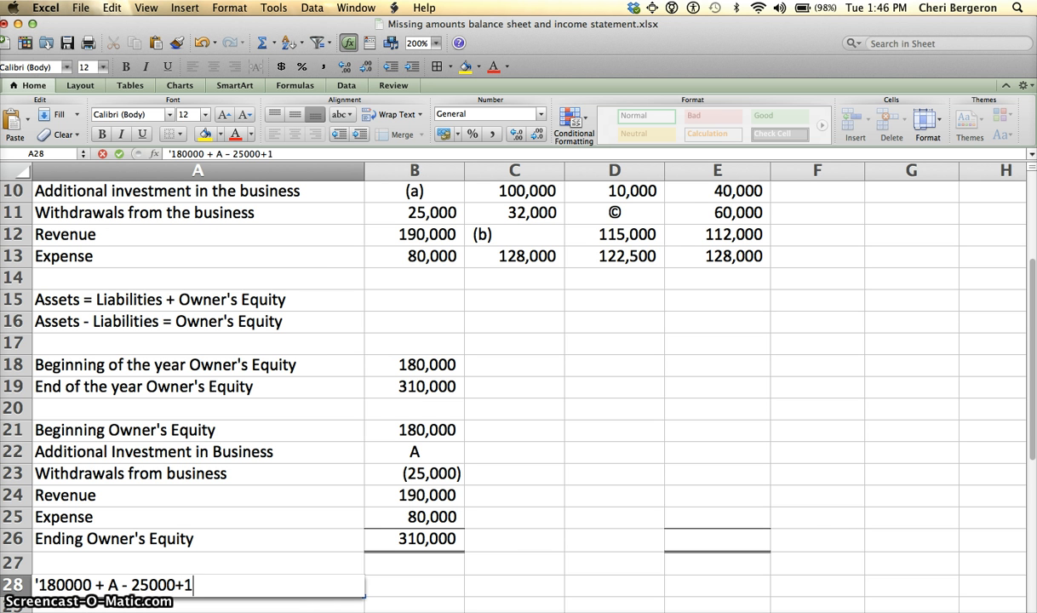
text(90000)
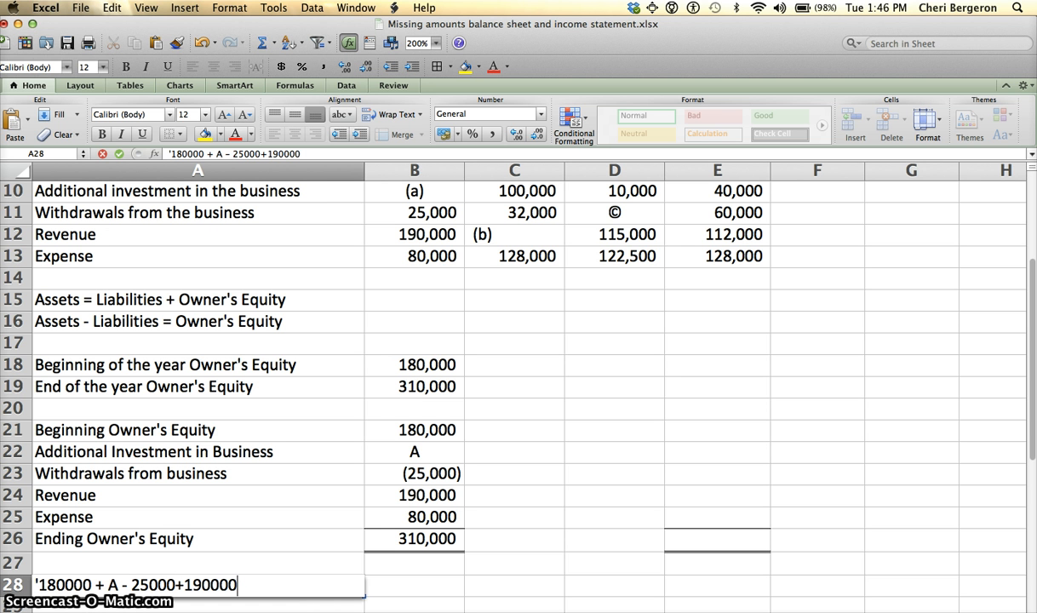
text(-8000)
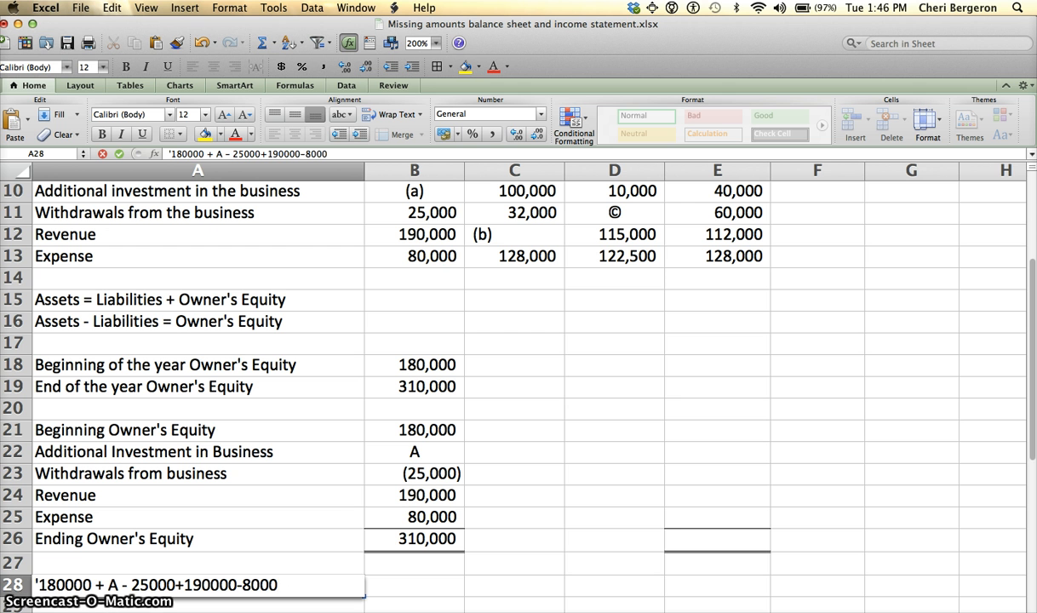
text(=310000)
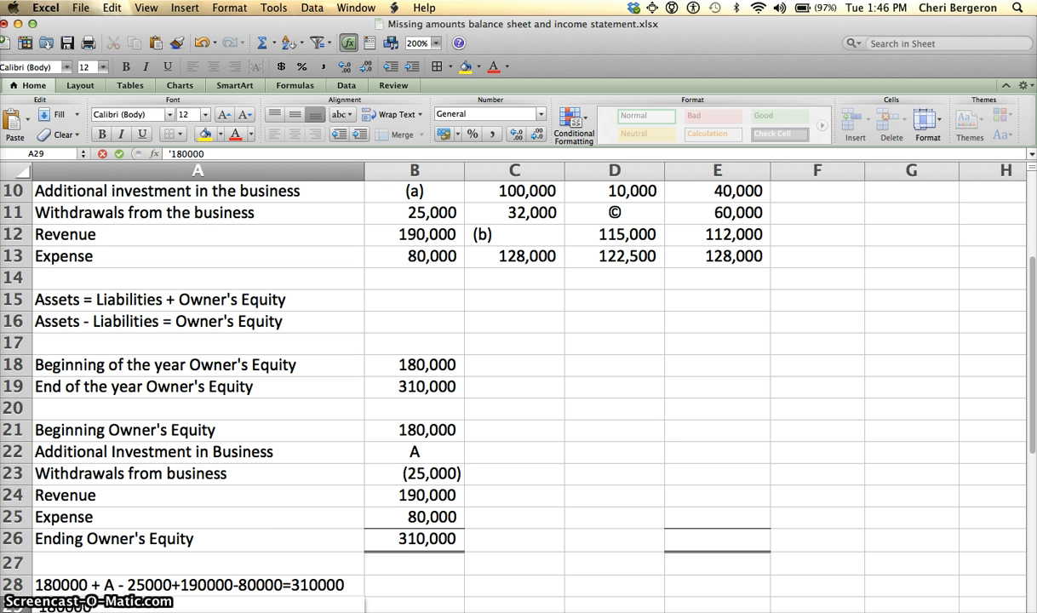
text(-25)
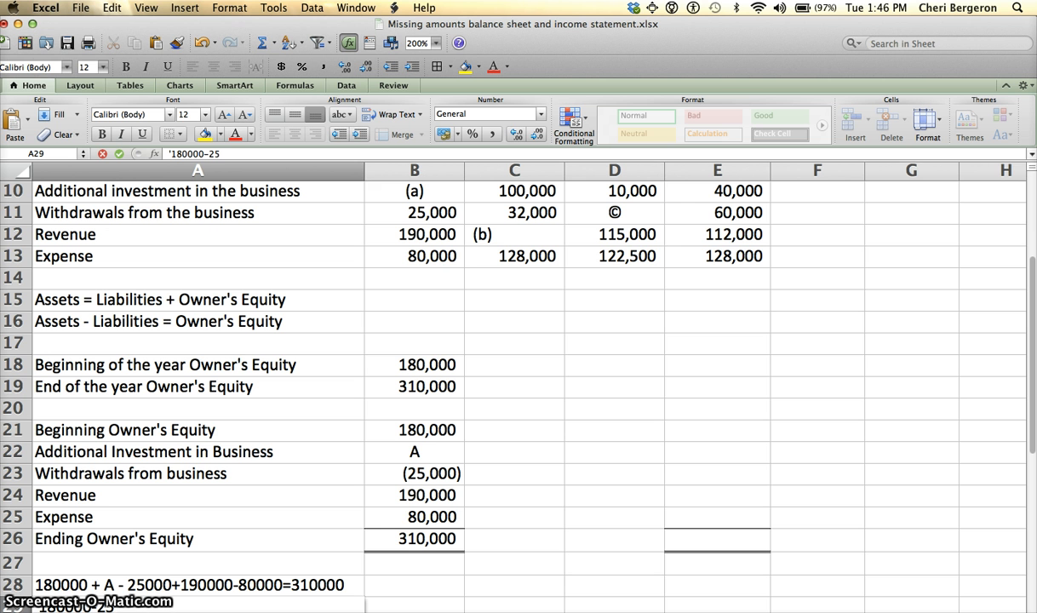
text(000)
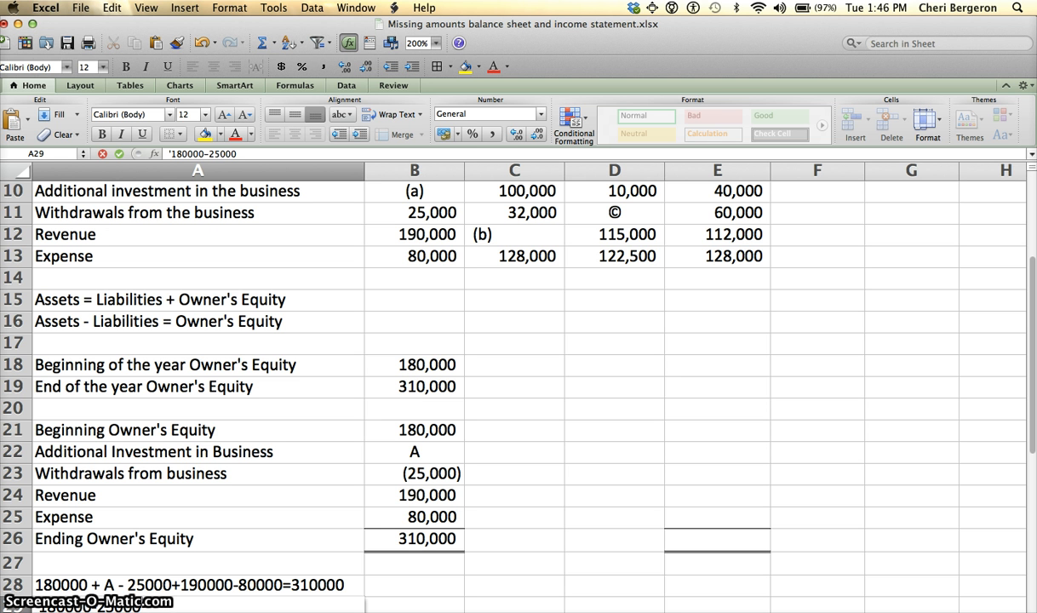
text(+190000-80000)
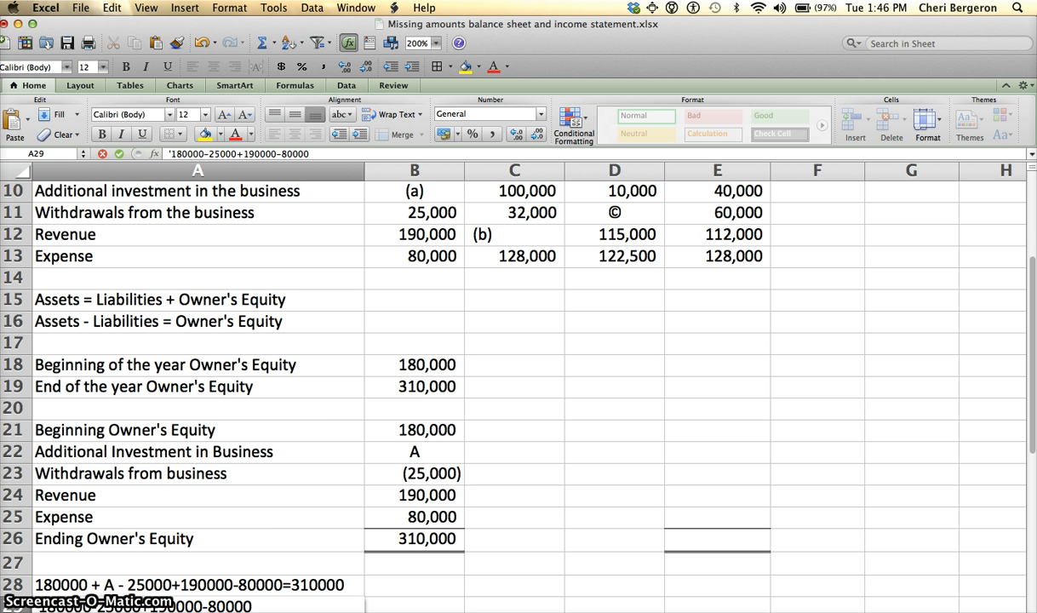
text(-)
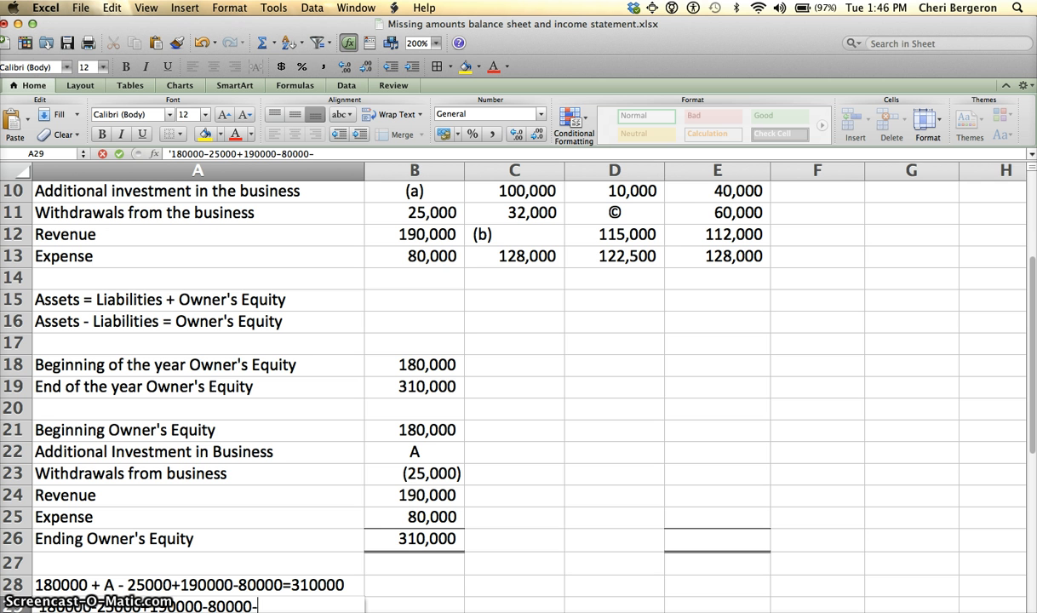
text(310000=-A)
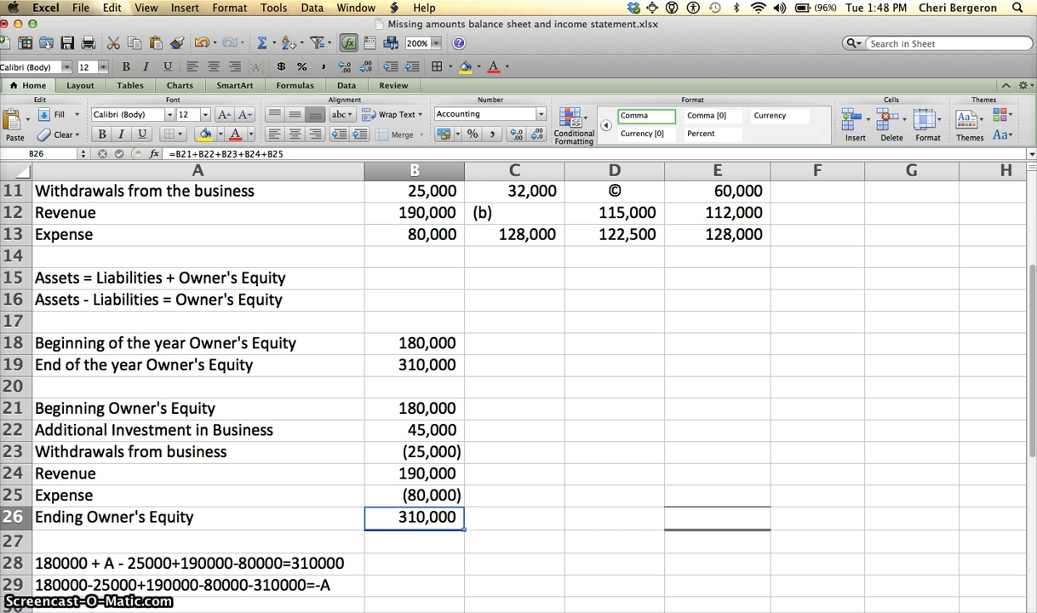
- Sum the Aquarius rollforward rows in B26 to confirm ending equity 310,000
click(414, 409)
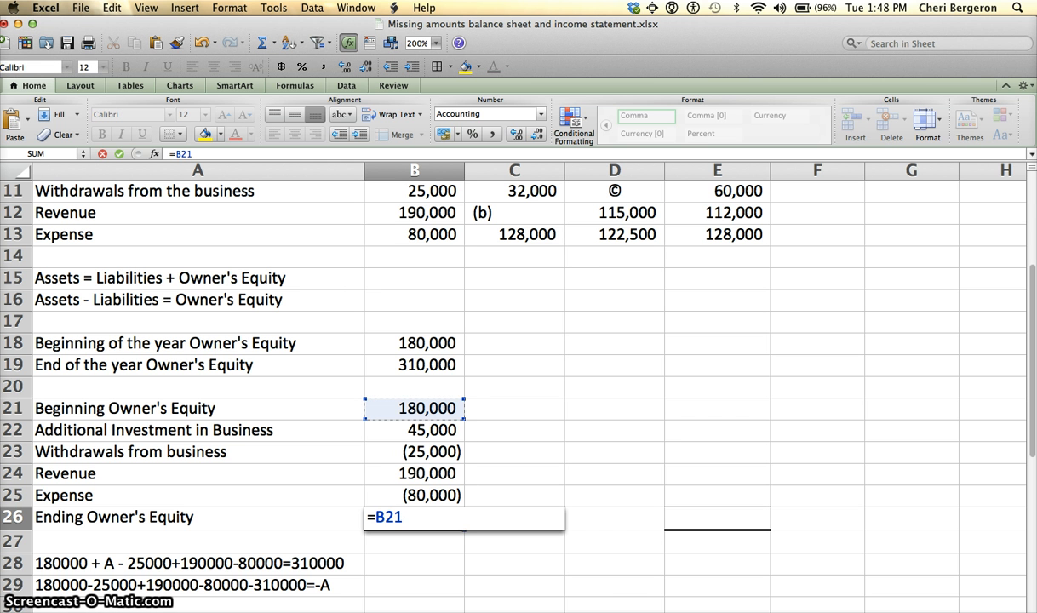
click(428, 429)
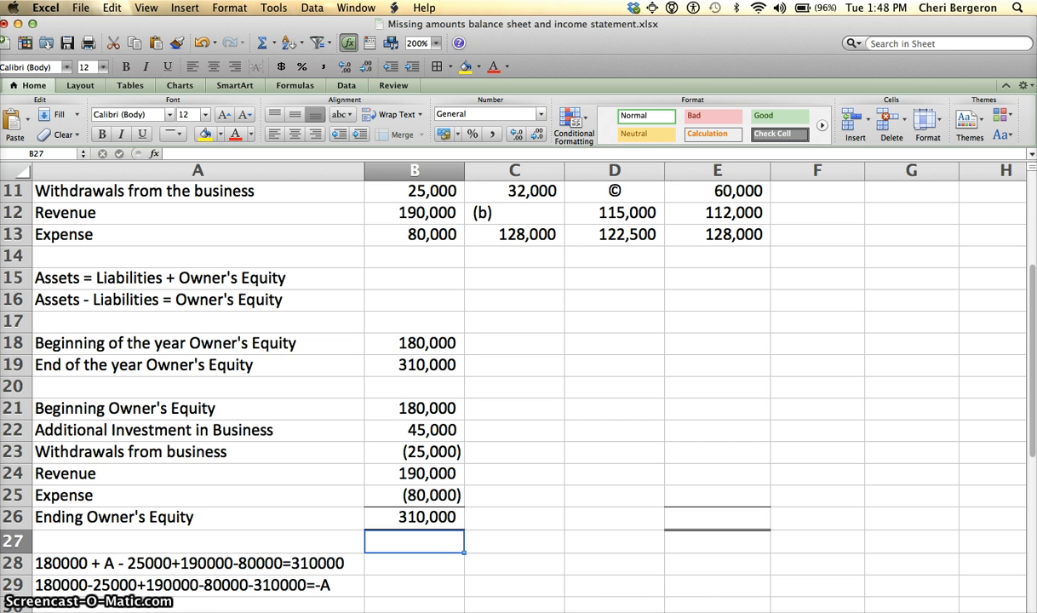
mouse_move(48, 586)
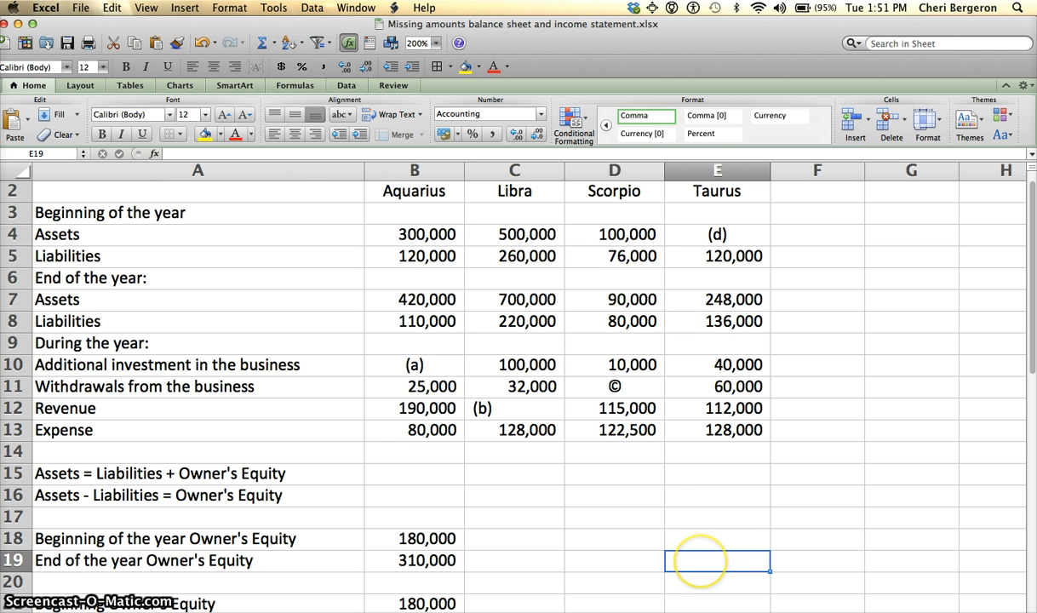
- Compute Taurus end-of-year equity in E19 as 248,000 minus 136,000, giving 112,000
text(=248000-1)
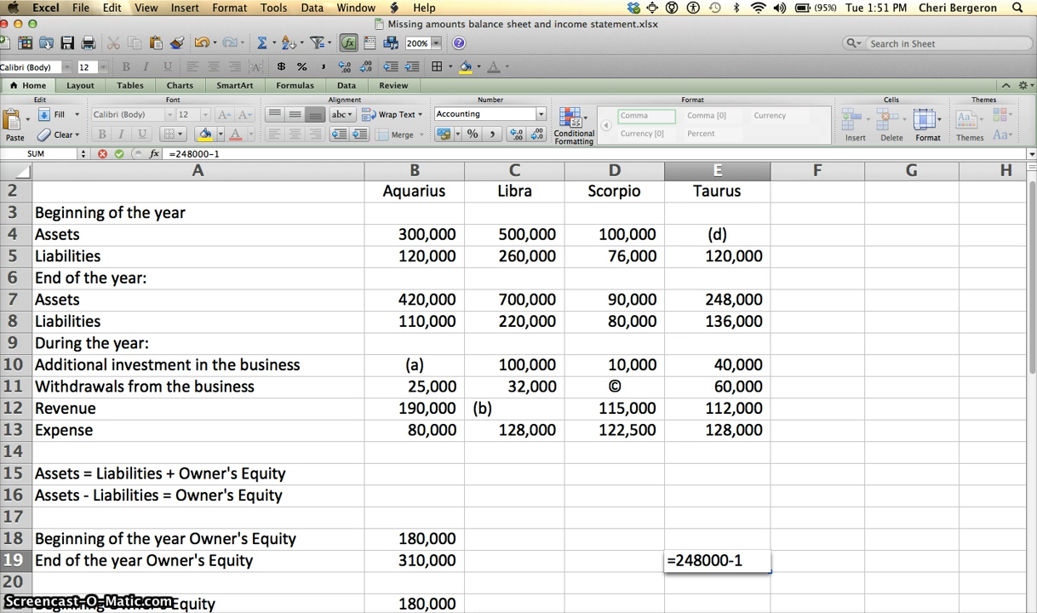
text(36)
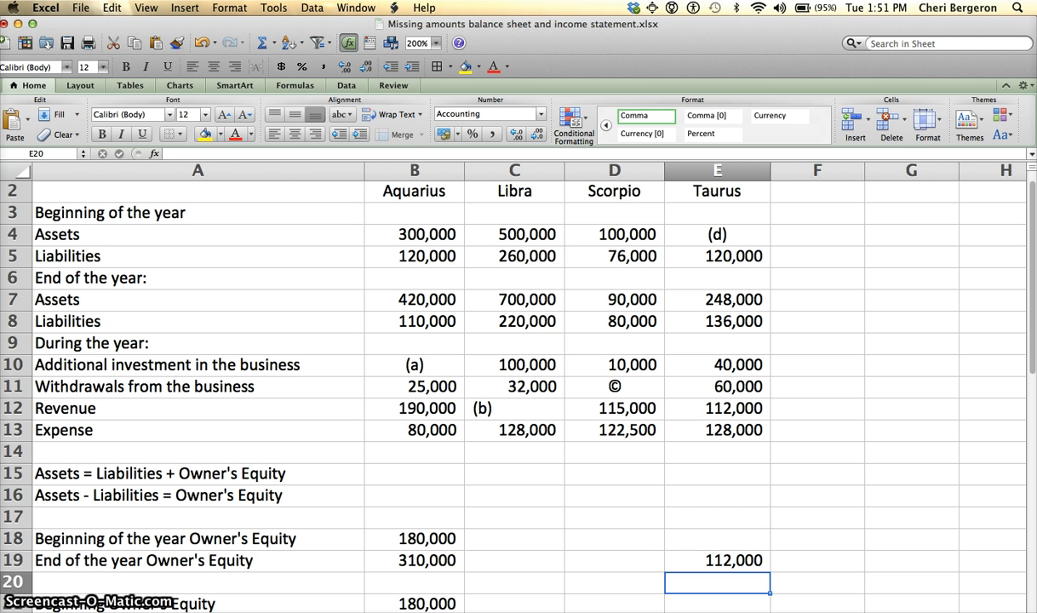
scroll(down, 3)
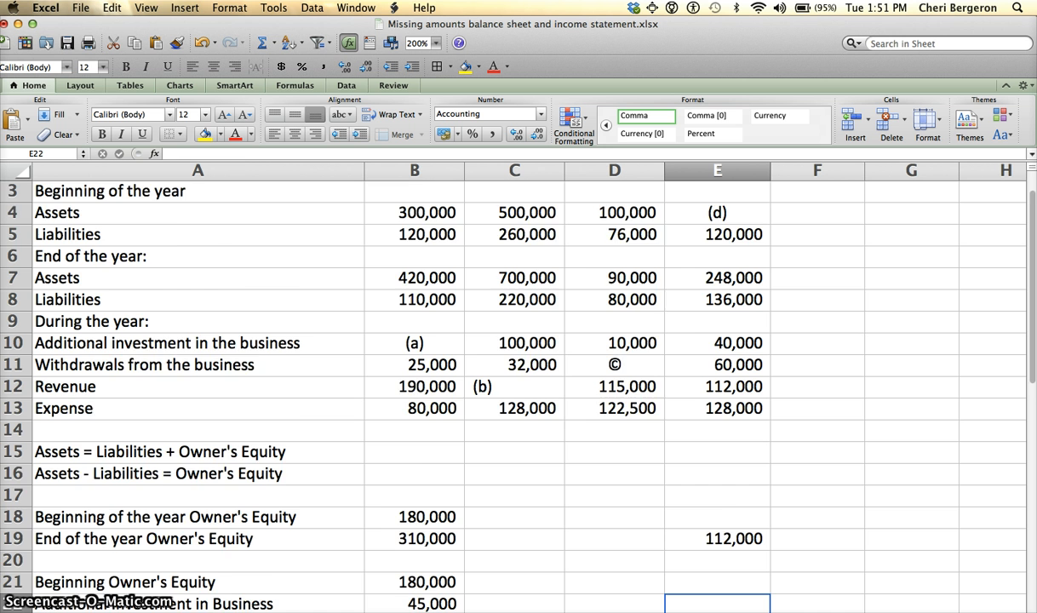
- Enter Taurus investment 40,000, withdrawals (60,000), revenue 112,000 and expense (128,000)
scroll(down, 3)
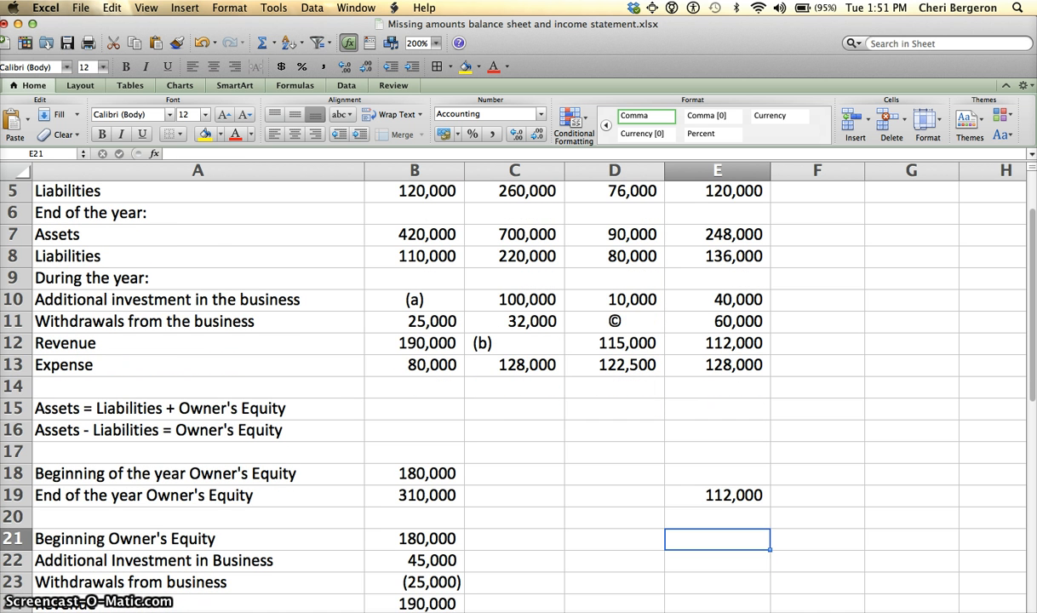
click(720, 561)
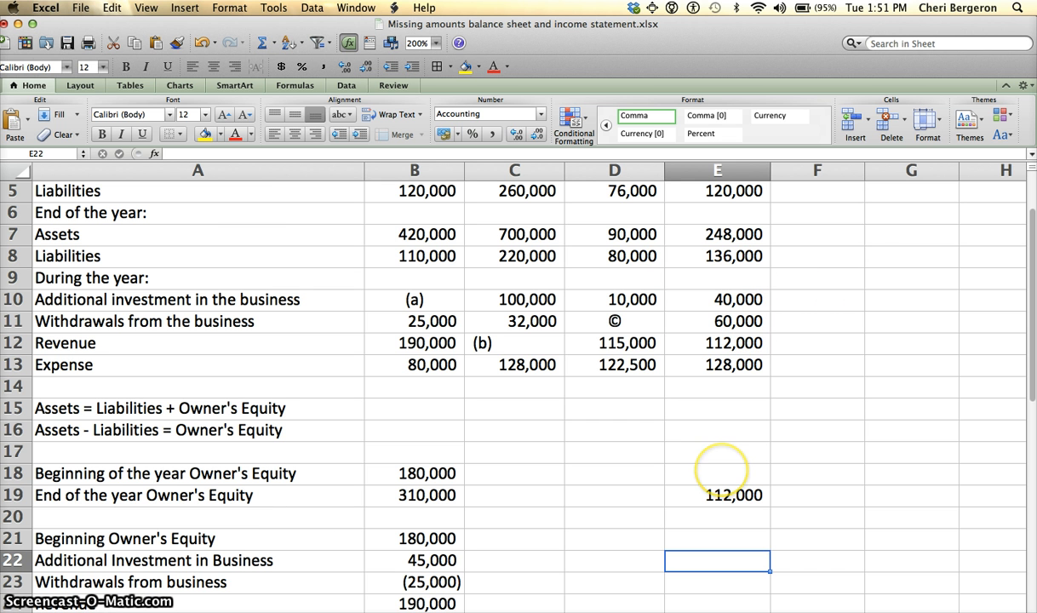
text(400000)
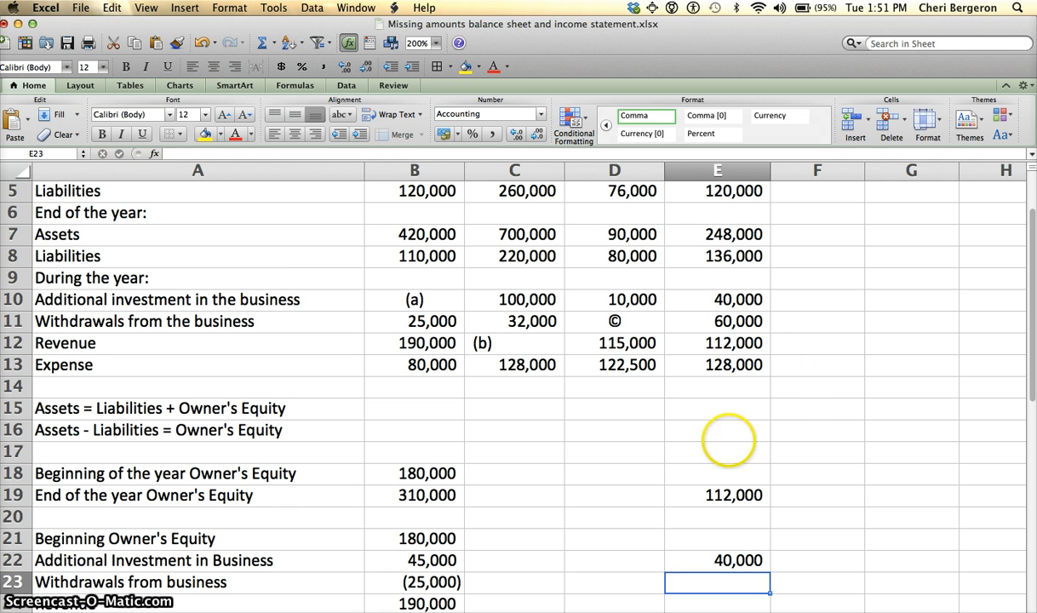
text(-60)
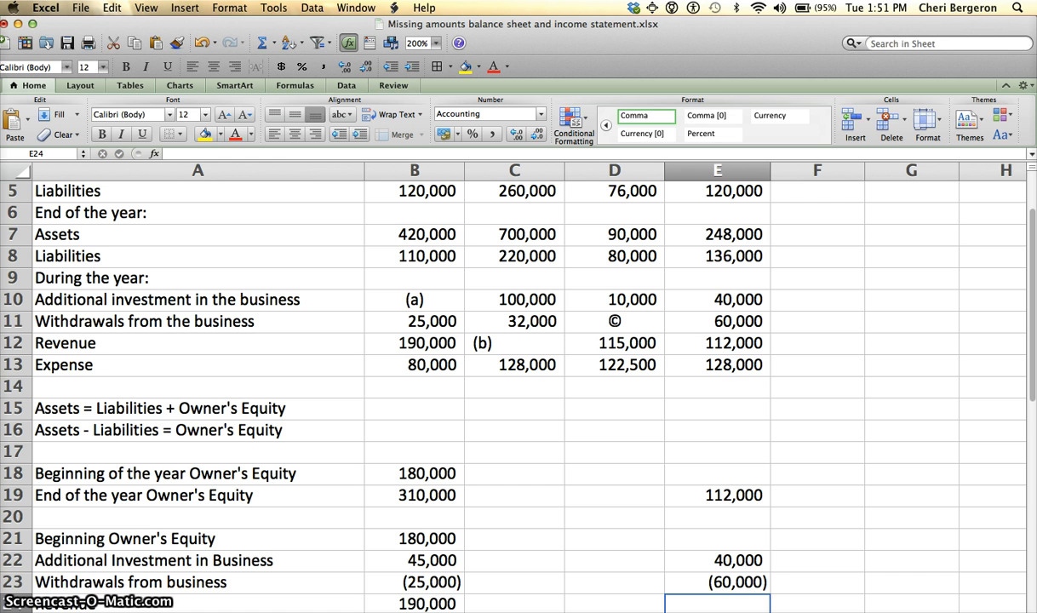
scroll(down, 3)
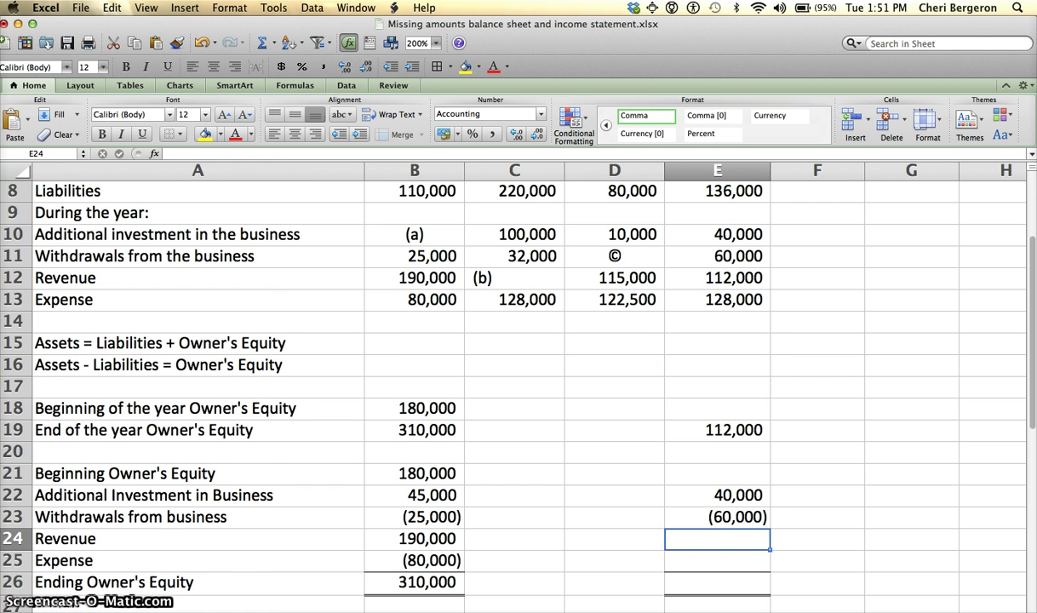
text(1120000)
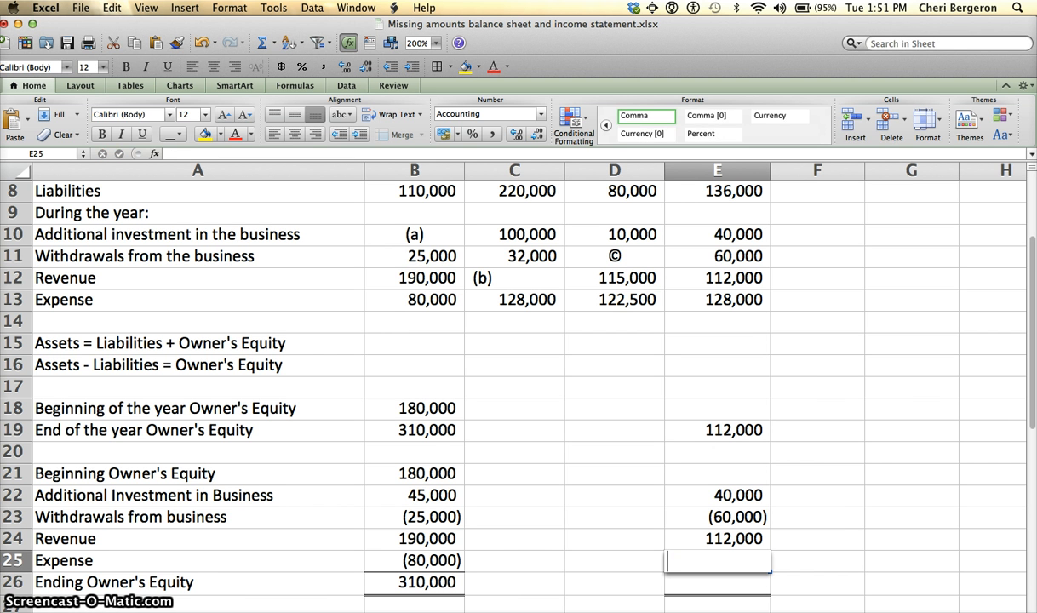
text(-128000)
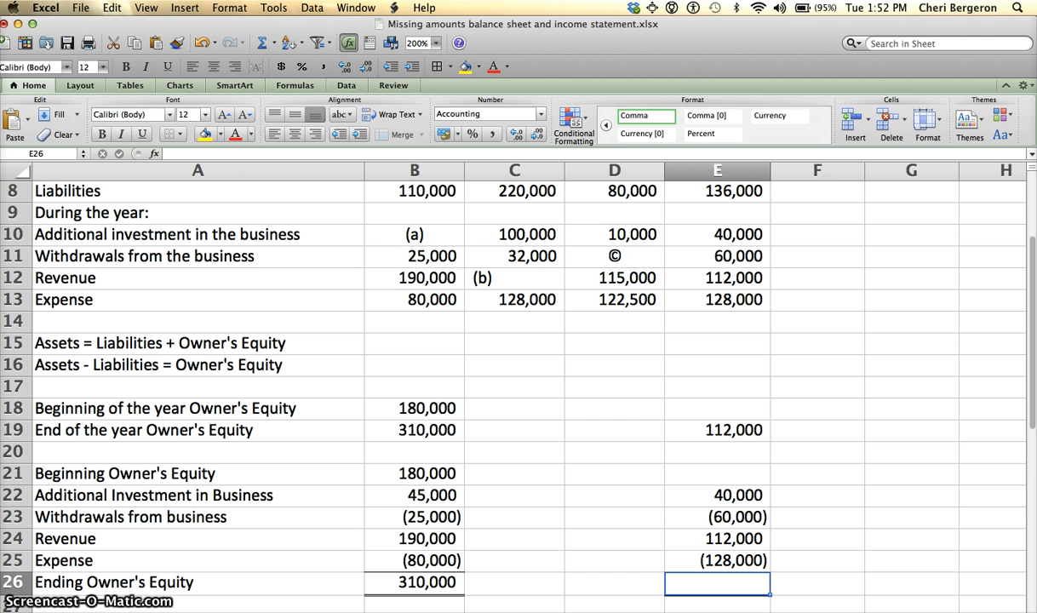
- Set Taurus ending equity in E26 to reference E19, showing 112,000
click(718, 429)
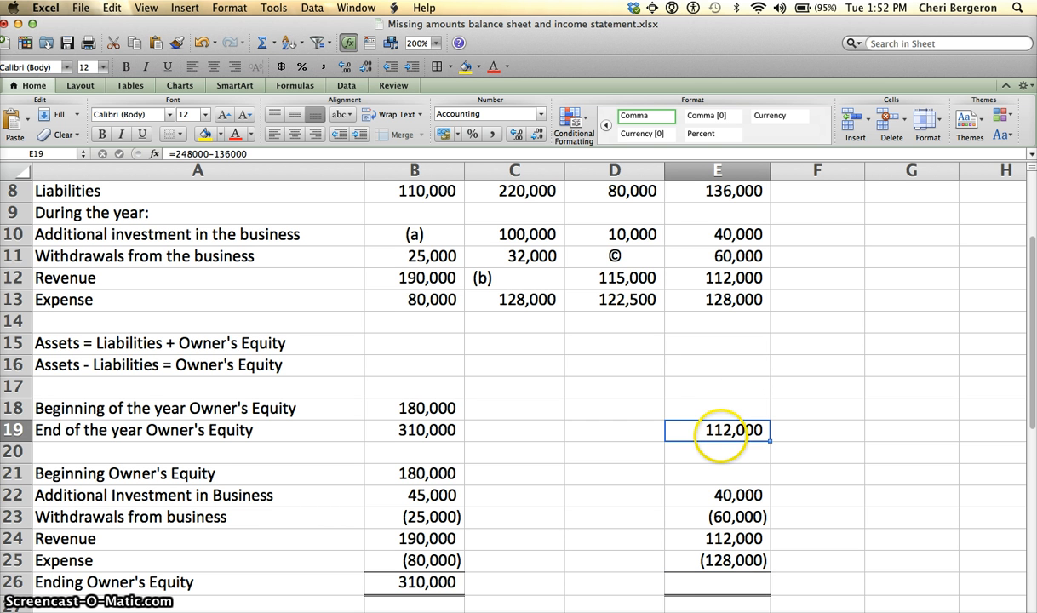
click(717, 592)
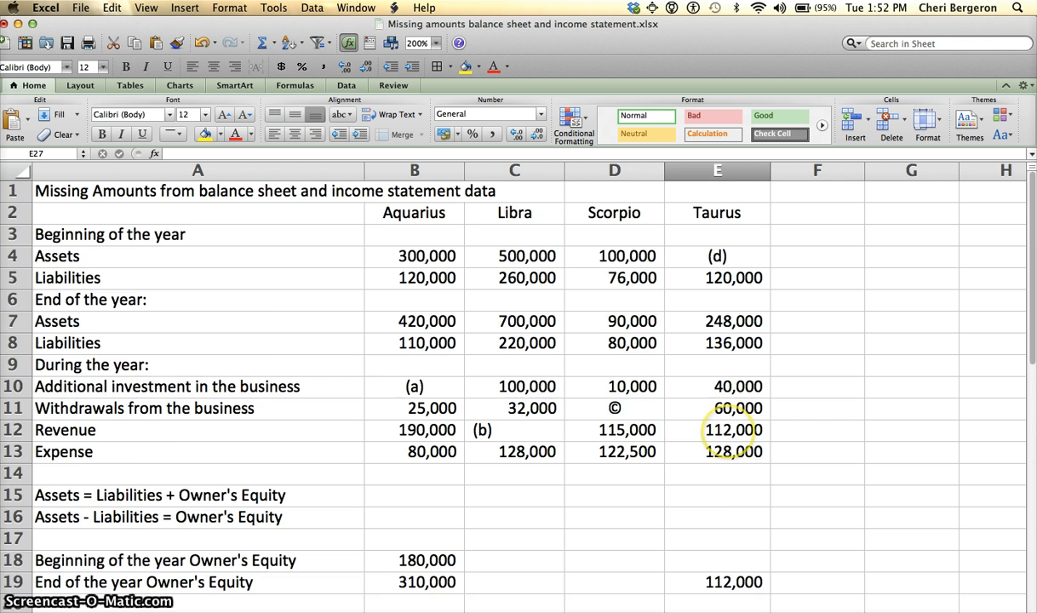
scroll(down, 3)
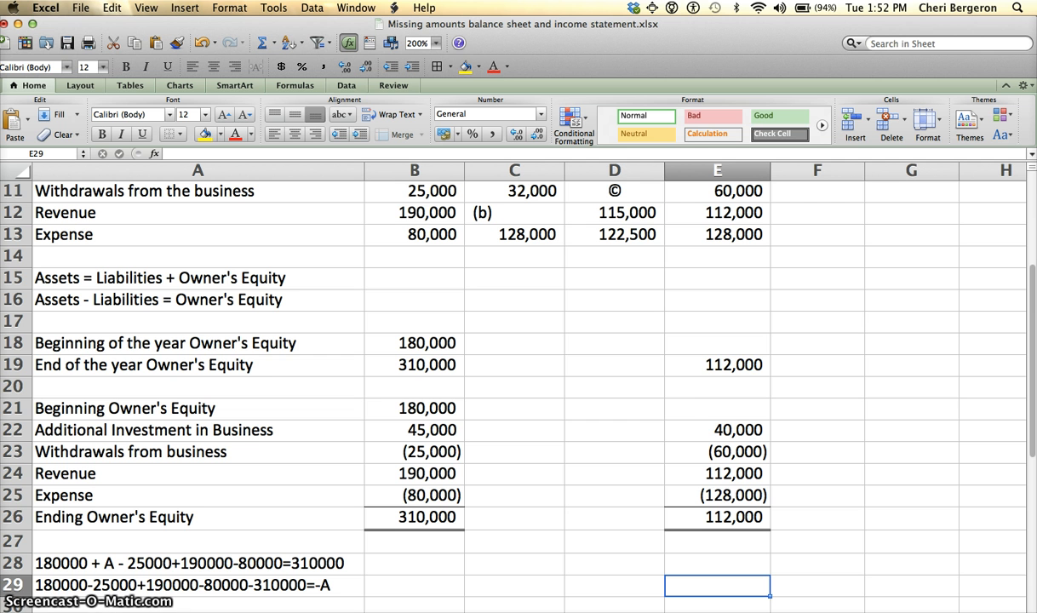
- Label Taurus beginning equity X and write X + 40,000 - 60000+112,000-128000 = 112,000 in row 28
text(X)
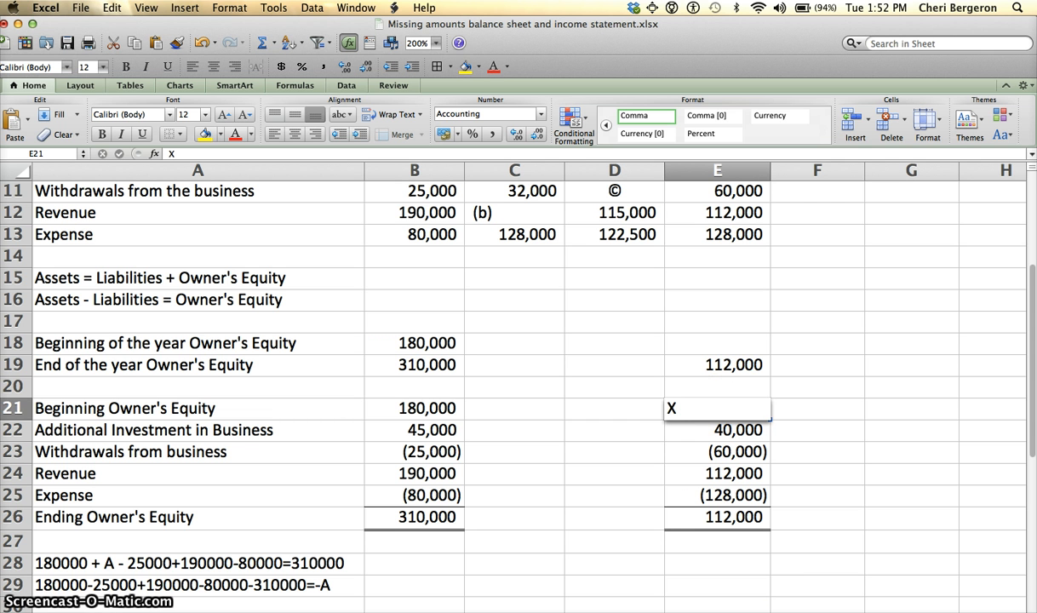
click(715, 407)
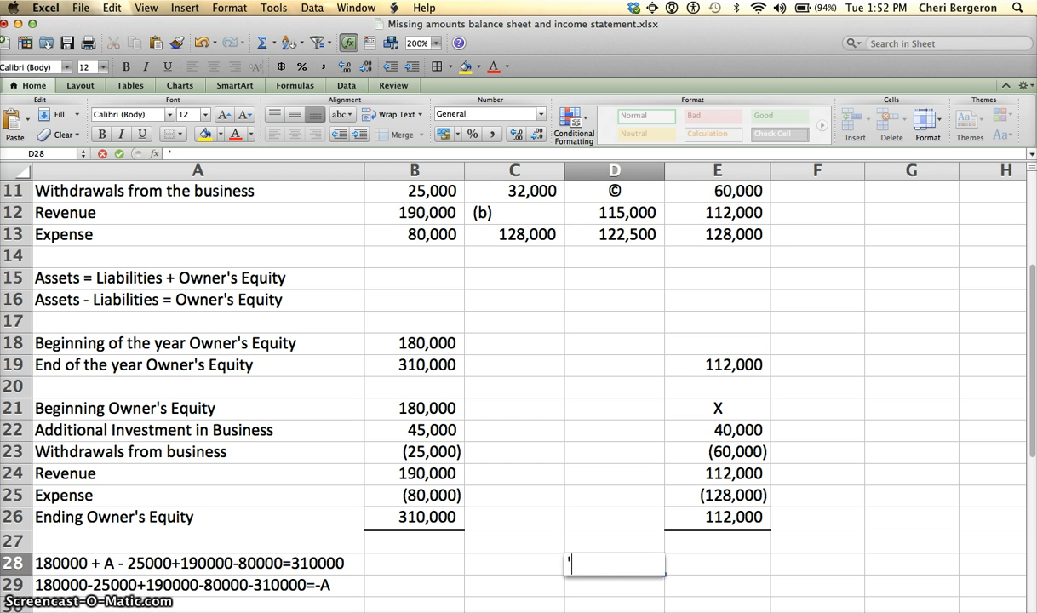
text(X +)
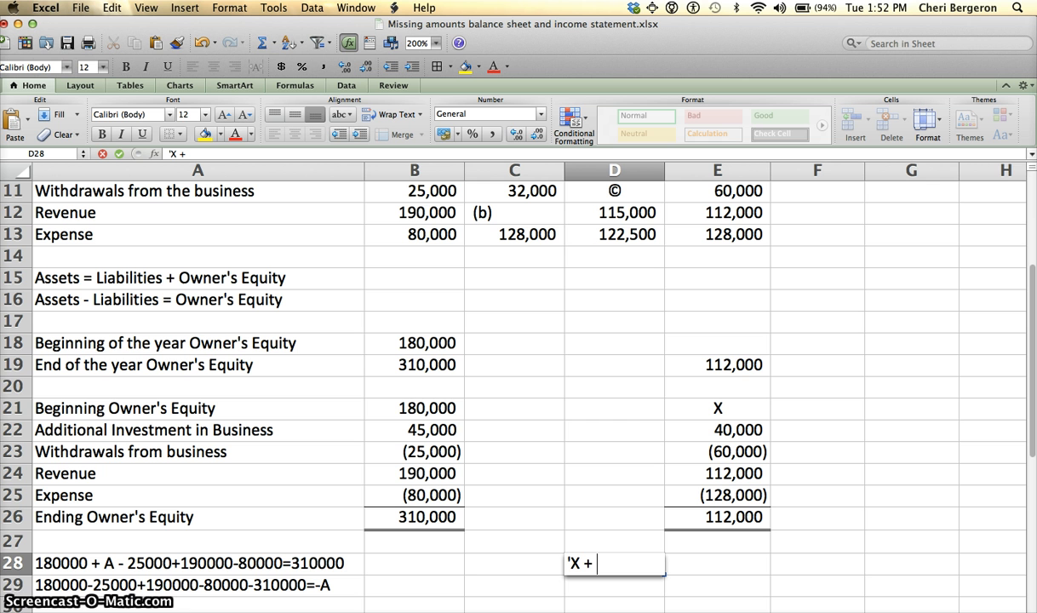
text(40,)
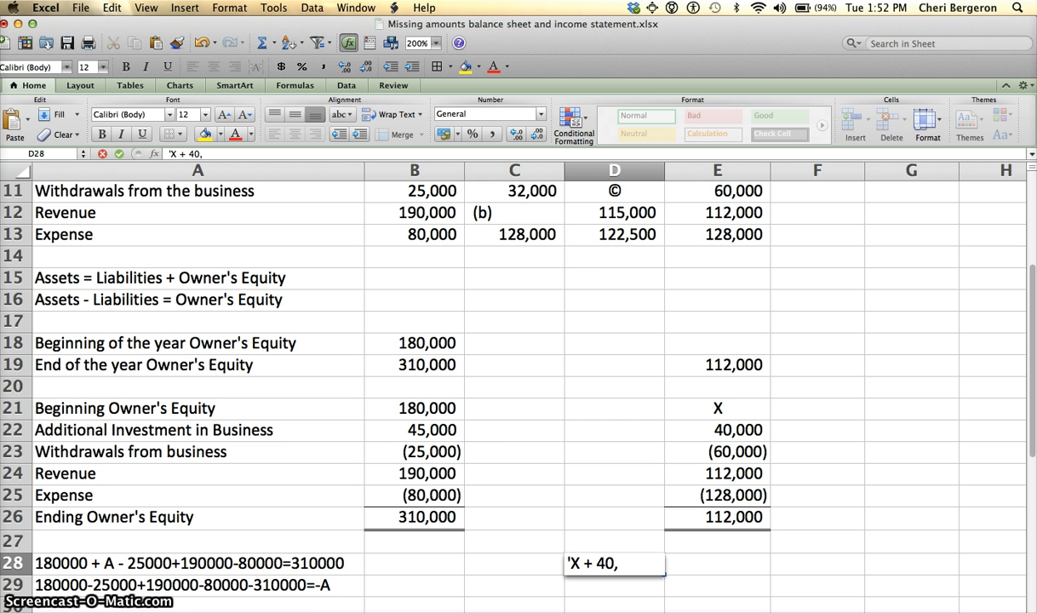
text(000 - 60000+112,000)
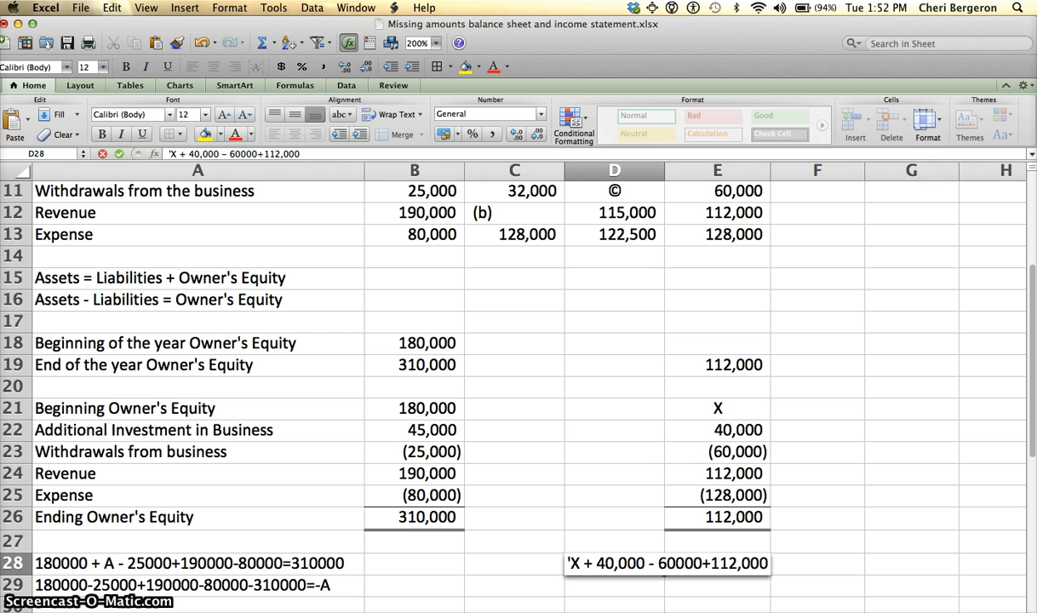
text(-128)
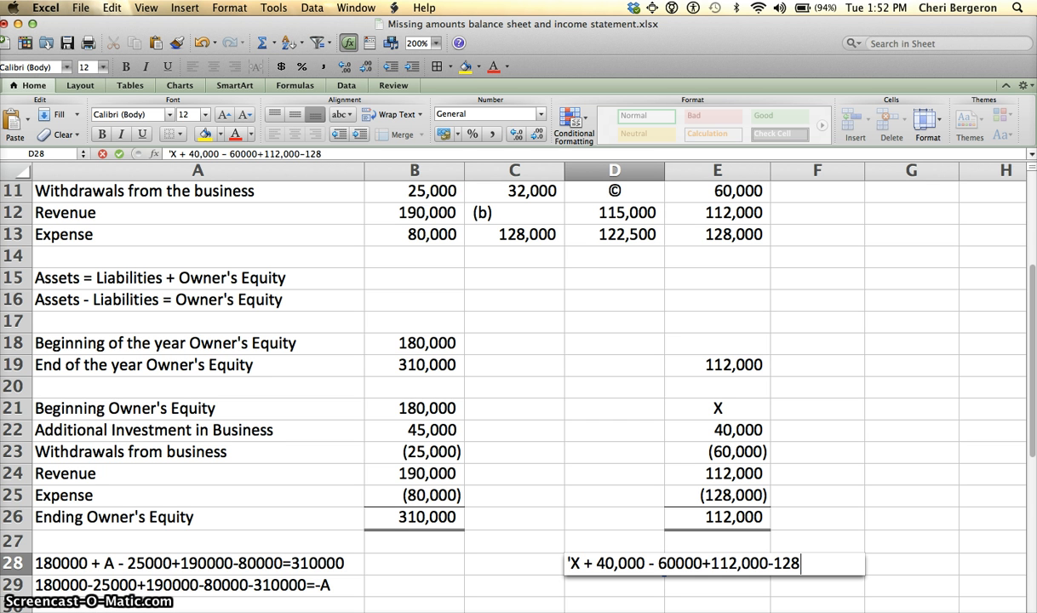
text(000)
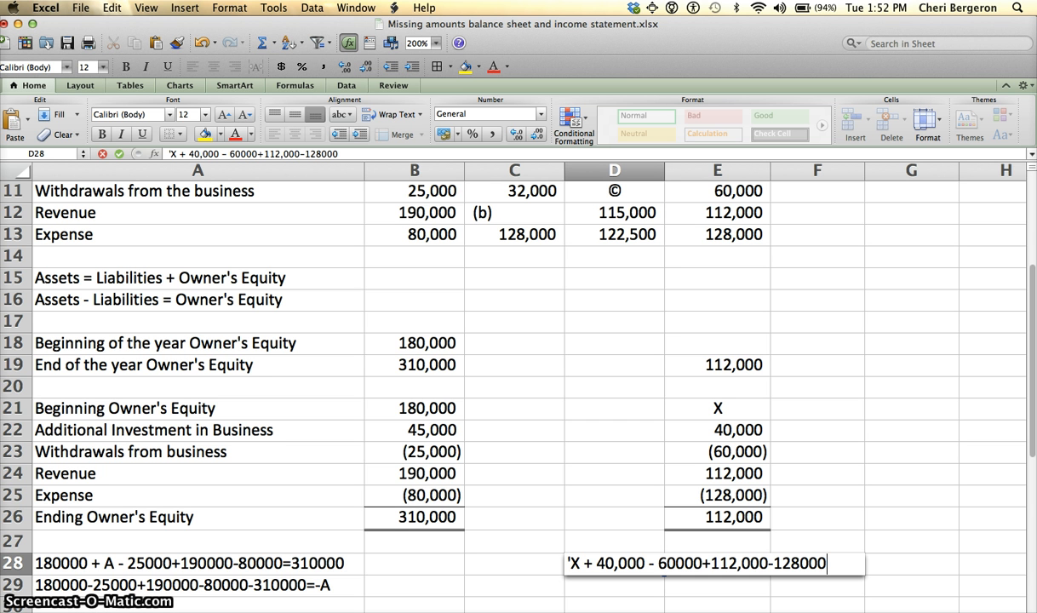
text(=)
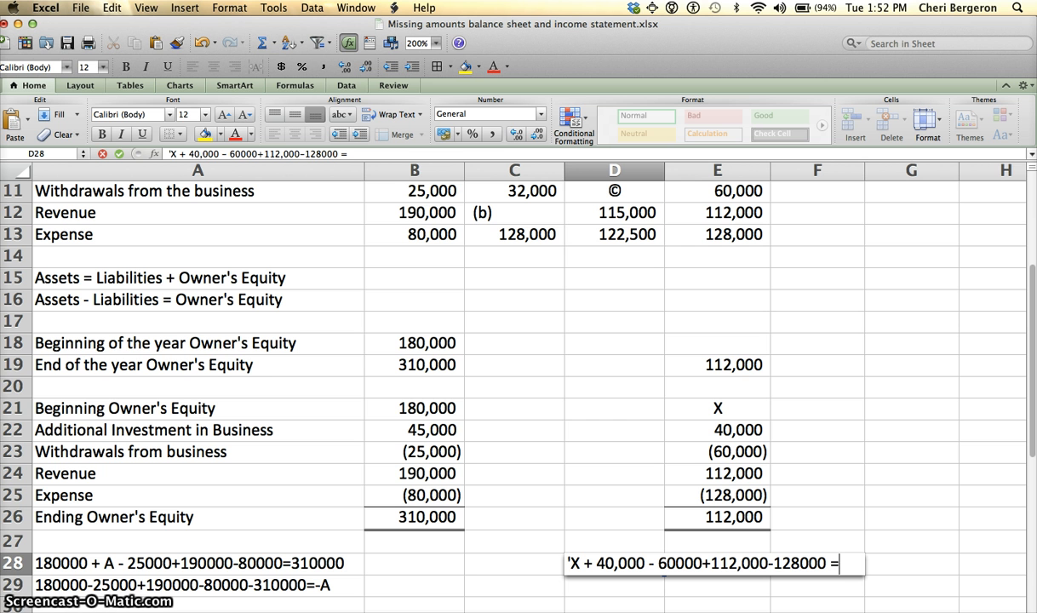
text(112,000)
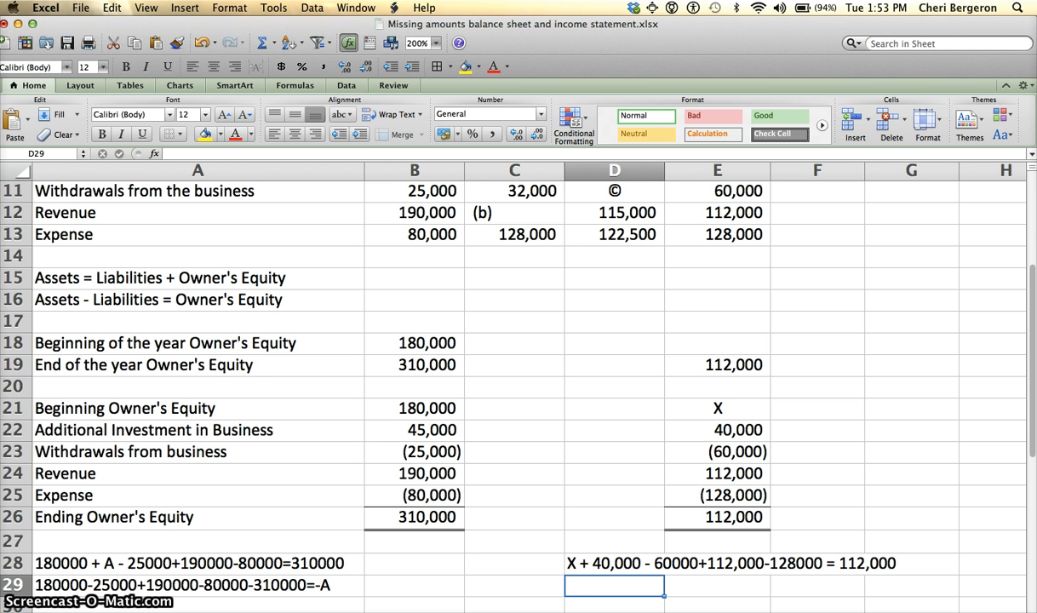
- Enter the rearranged Taurus equation X = -40,000+60,000-112,000+128,000+112,000 in D29
text('X =)
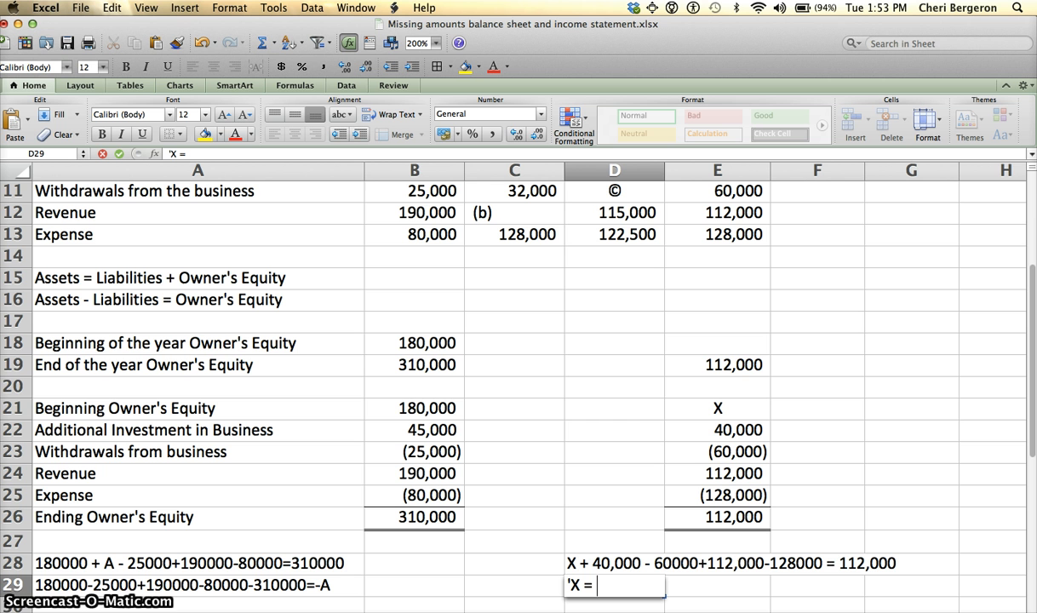
text(-40,000)
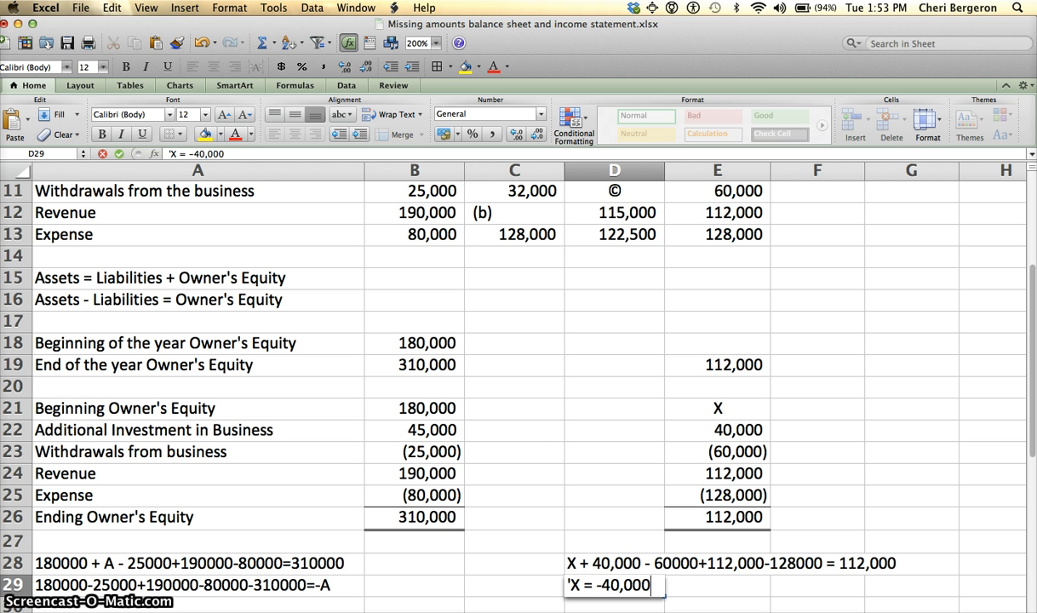
text(+60,000-)
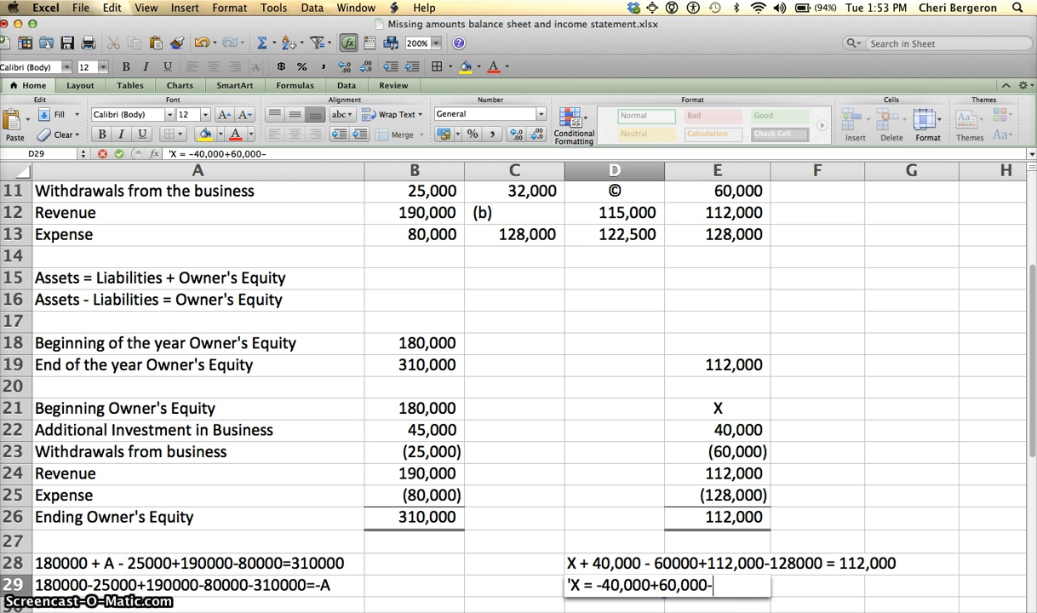
text(112,000)
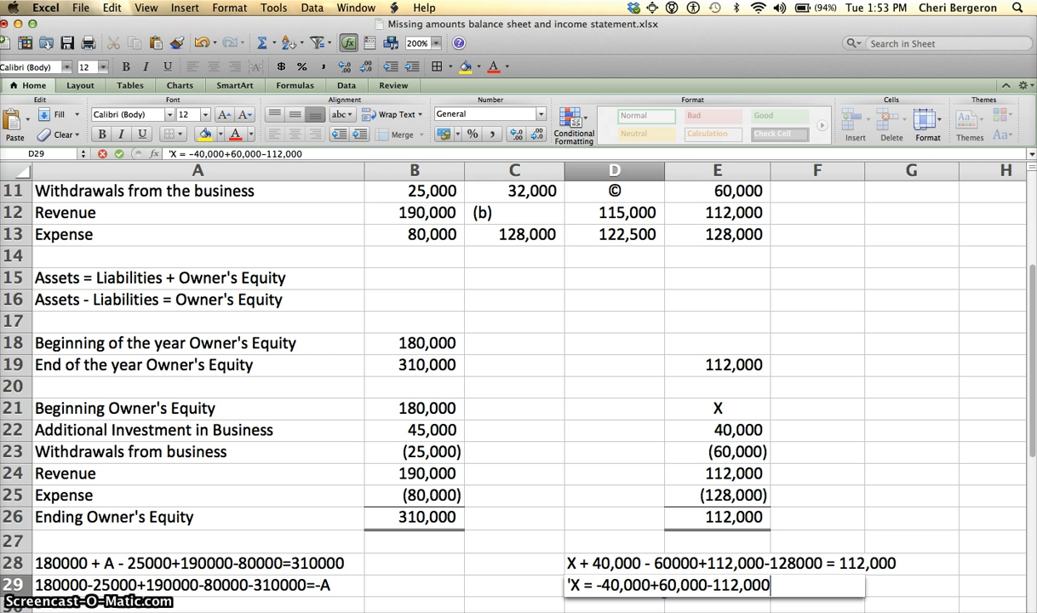
text(+128)
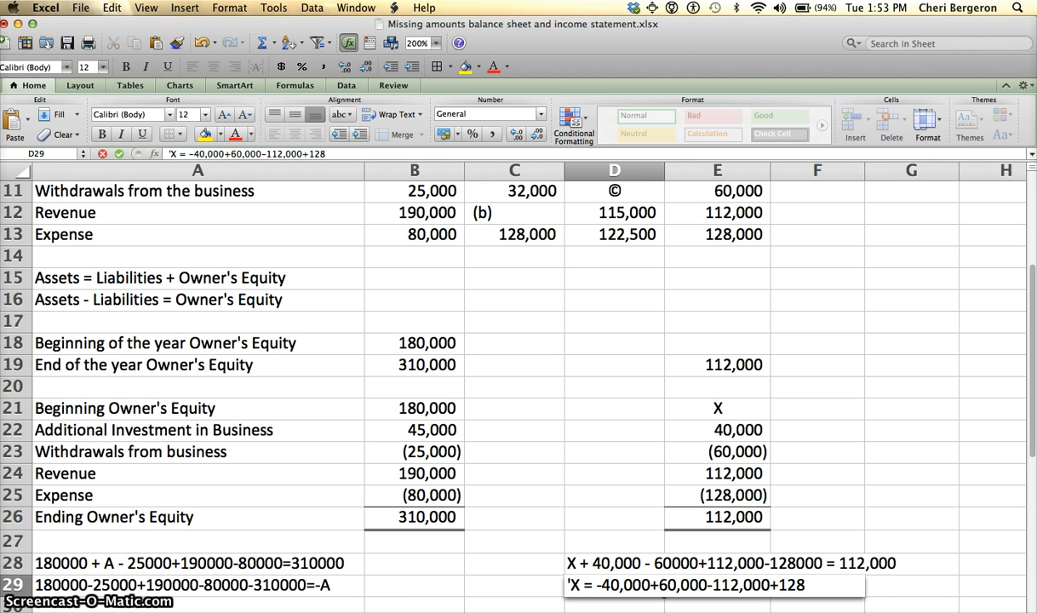
text(,000)
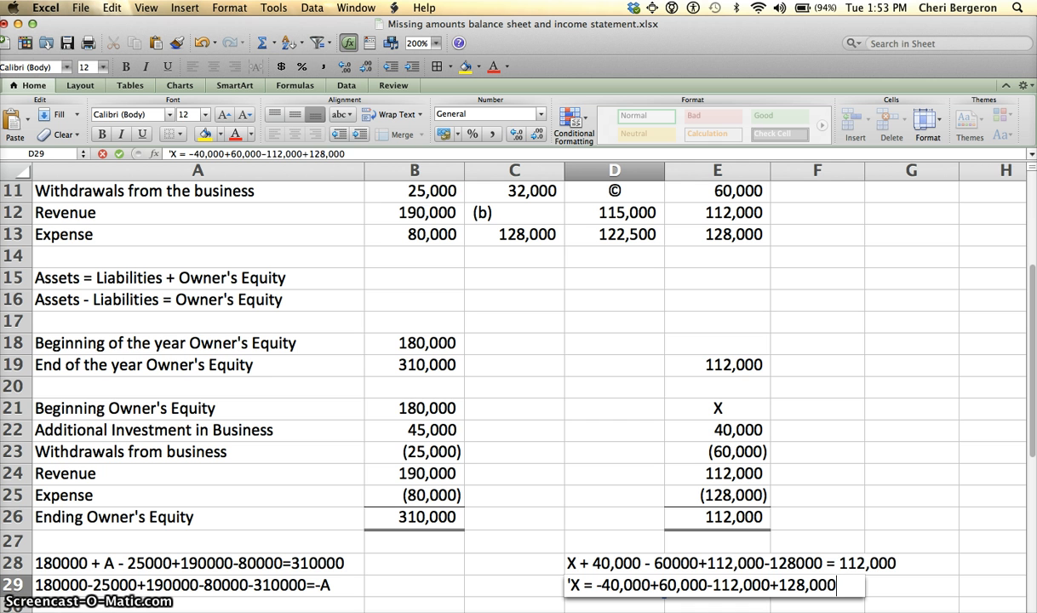
text(+)
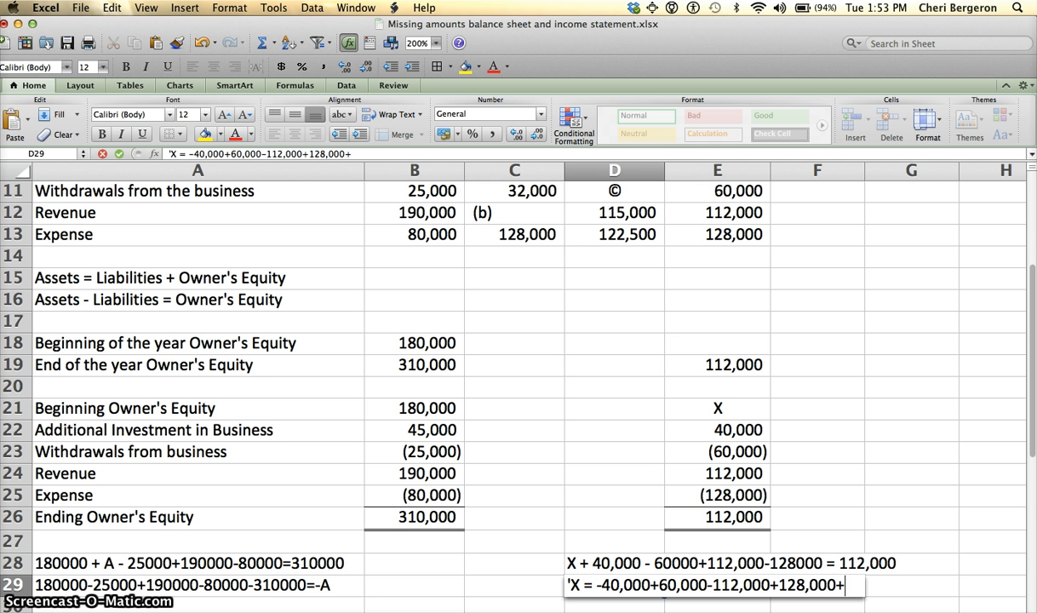
text(112,000)
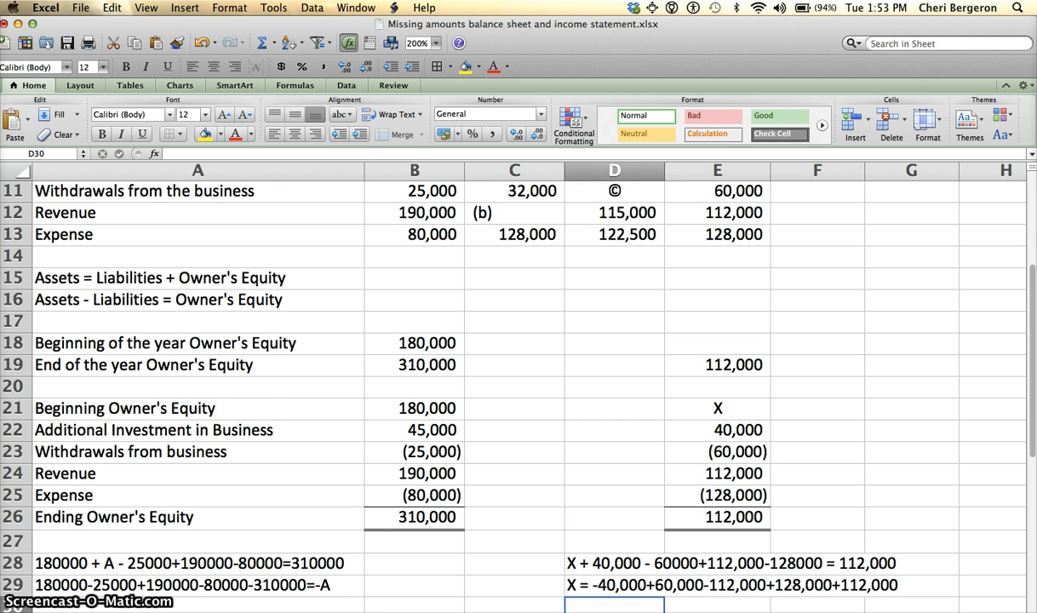
scroll(down, 3)
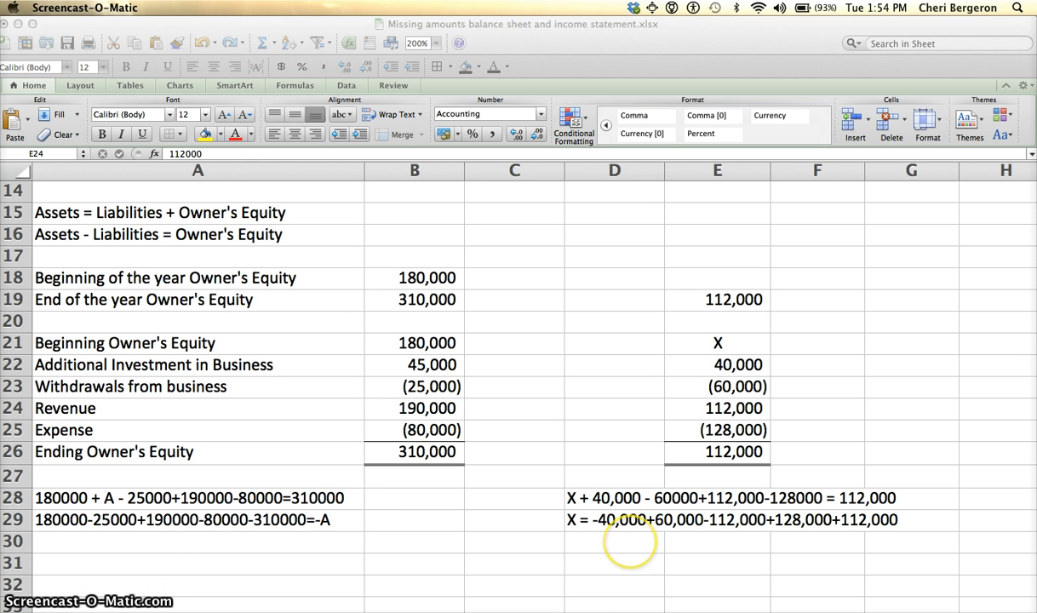
- Enter 148000 as Taurus beginning equity in E21 and check the ending-equity SUM in E26
click(717, 342)
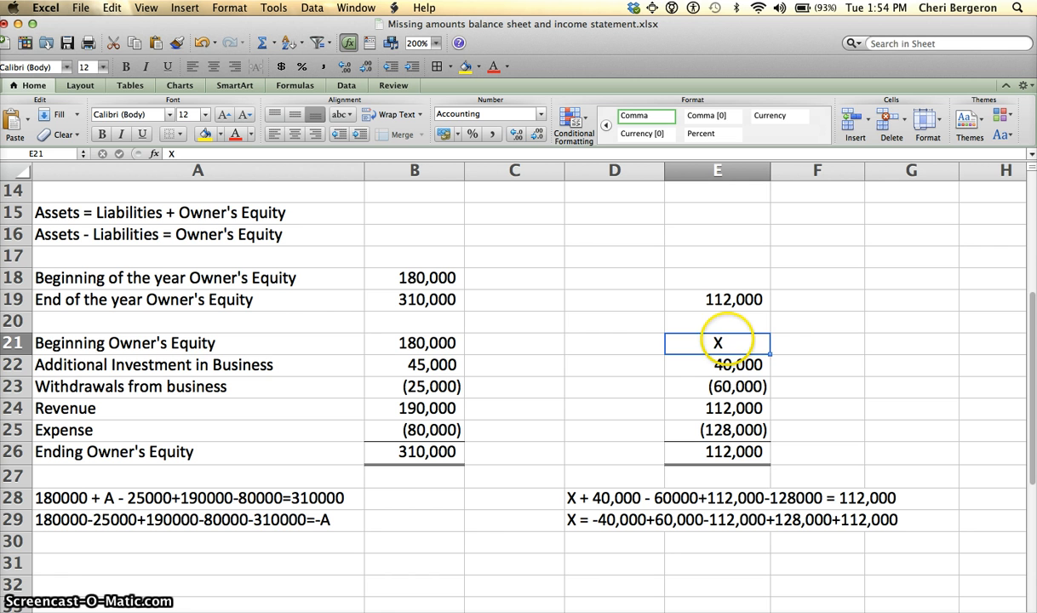
text(148,000)
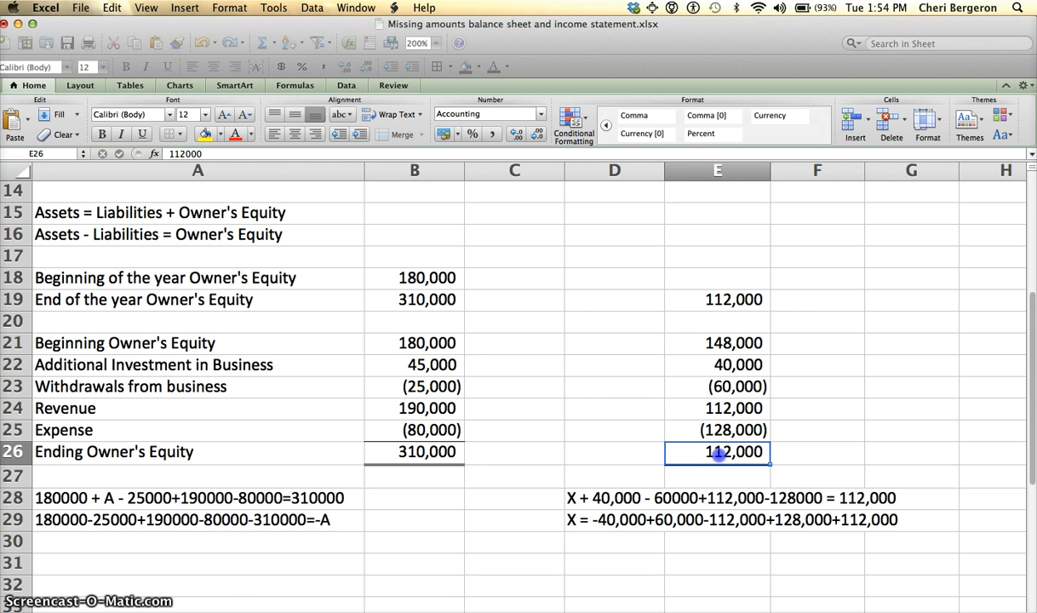
click(242, 42)
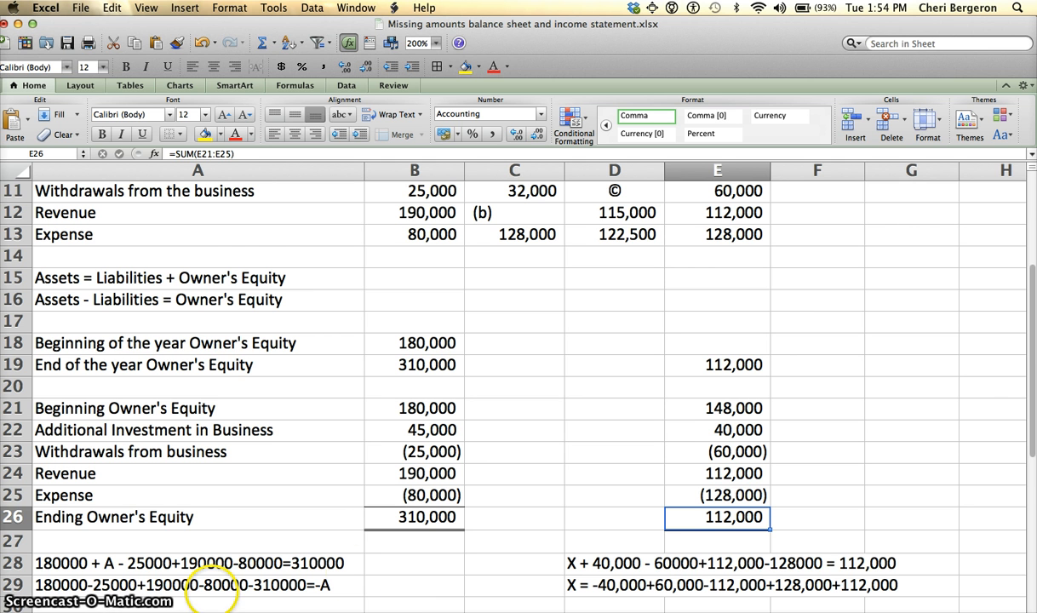
scroll(down, 3)
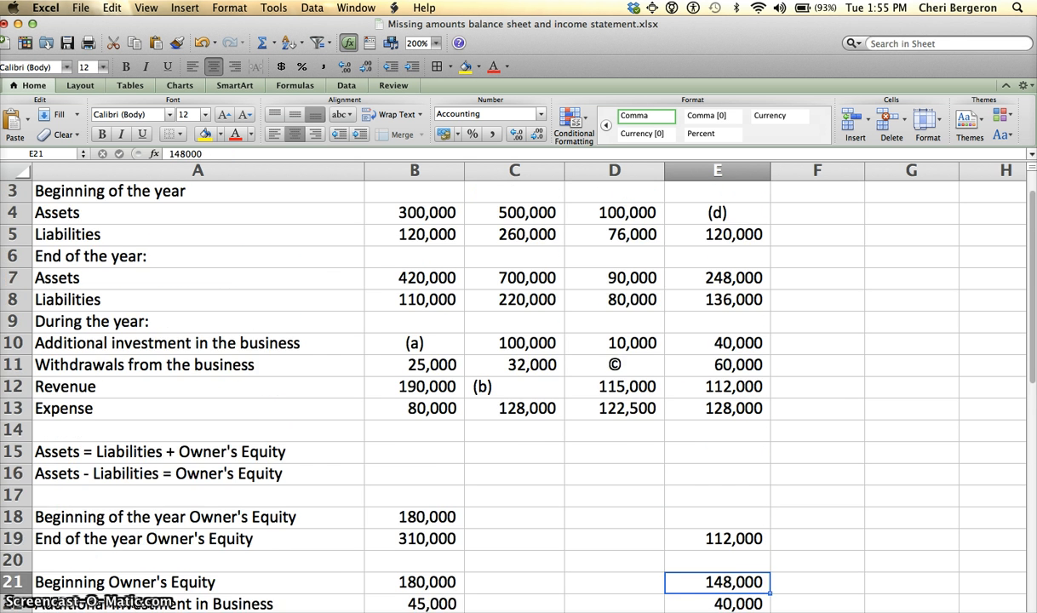
- Note '148,000=D-120,000 in F4 beside the Taurus beginning figures
click(717, 255)
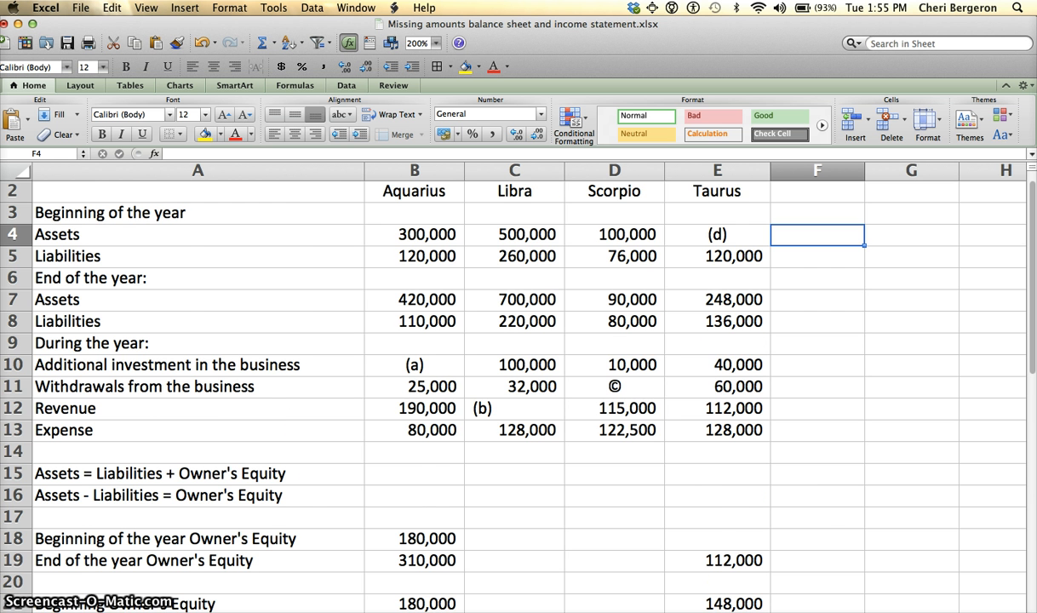
scroll(down, 3)
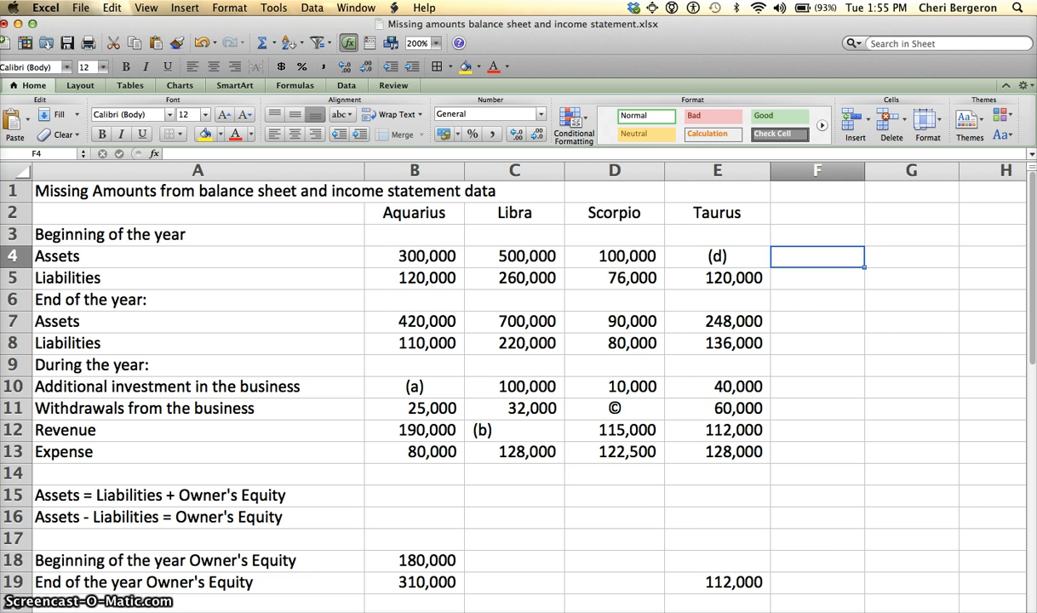
text(')
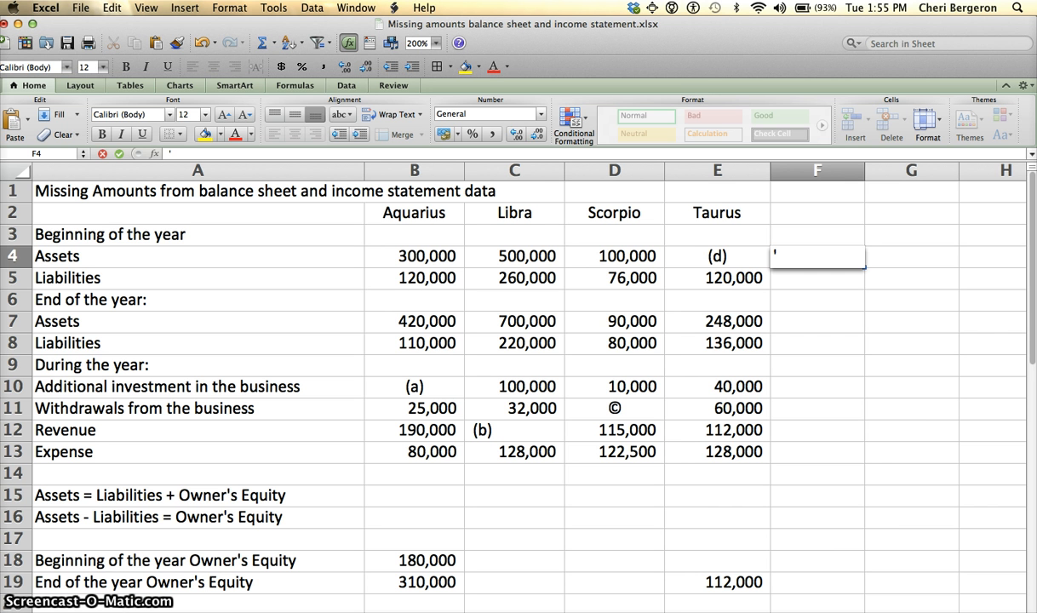
text(148)
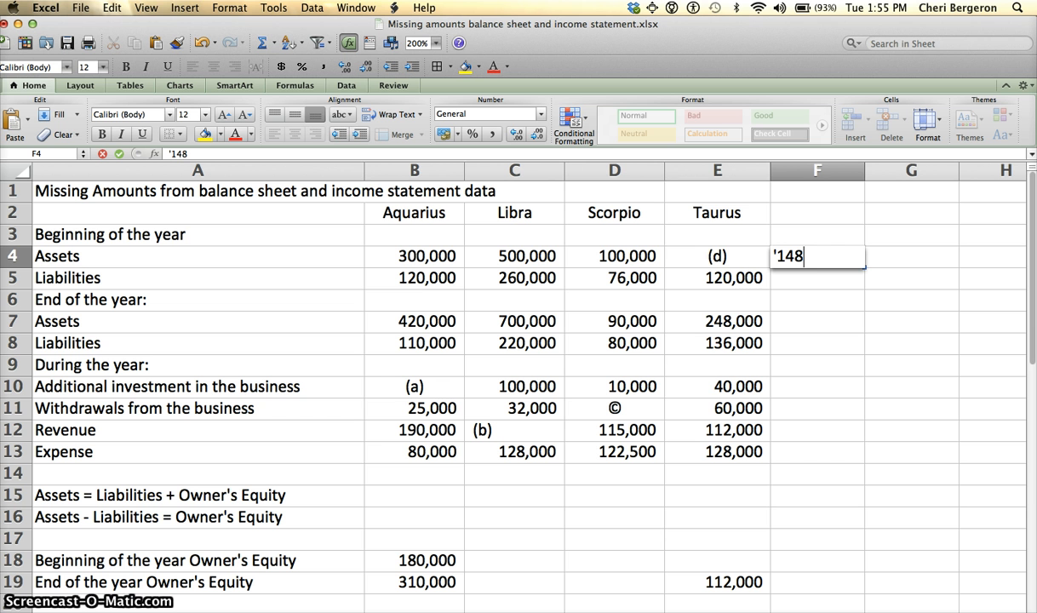
text(,000=)
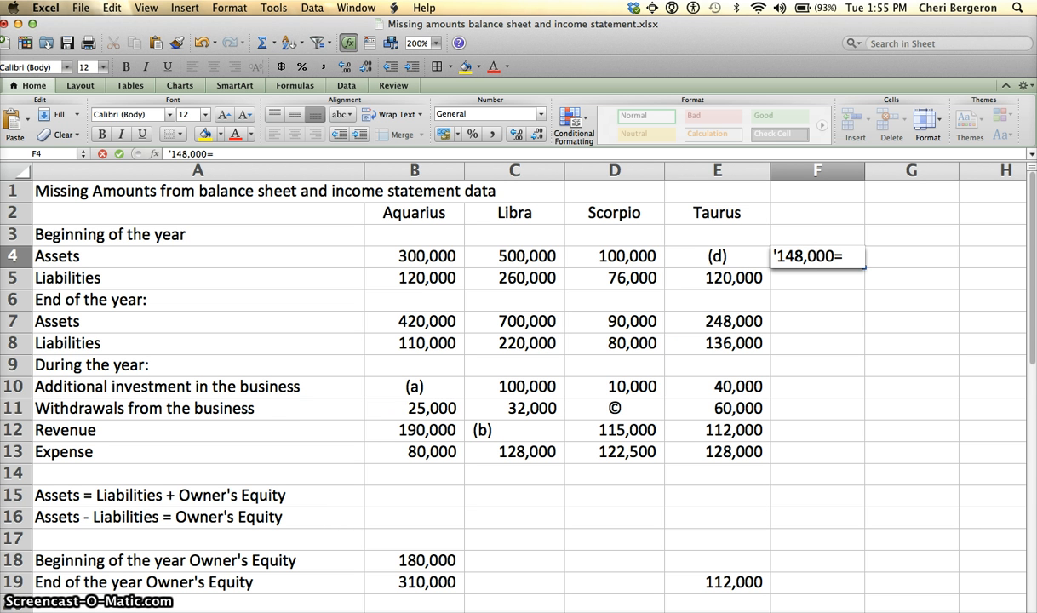
text(D-)
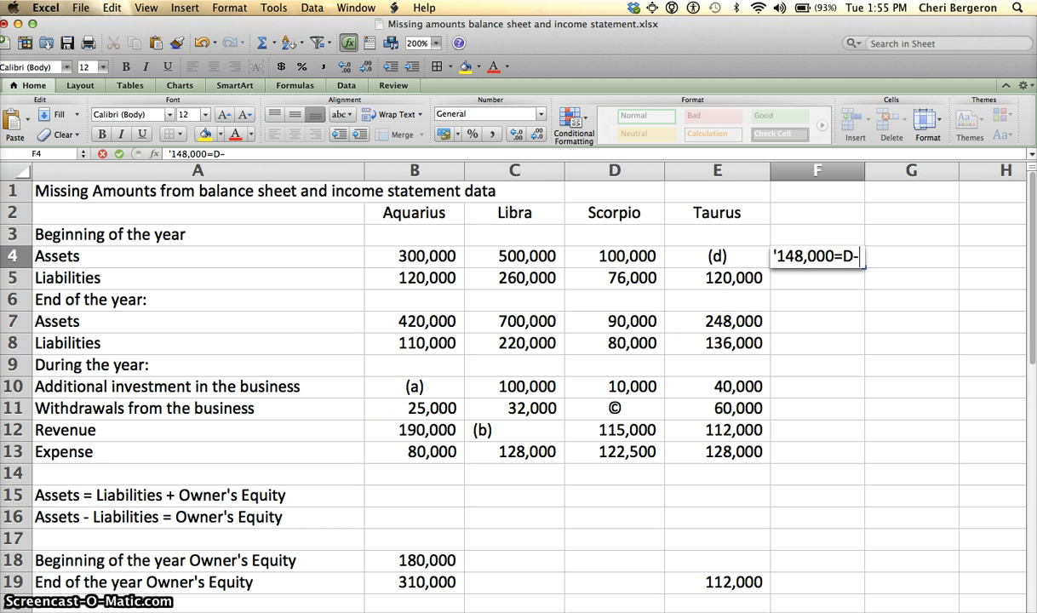
text(120,000)
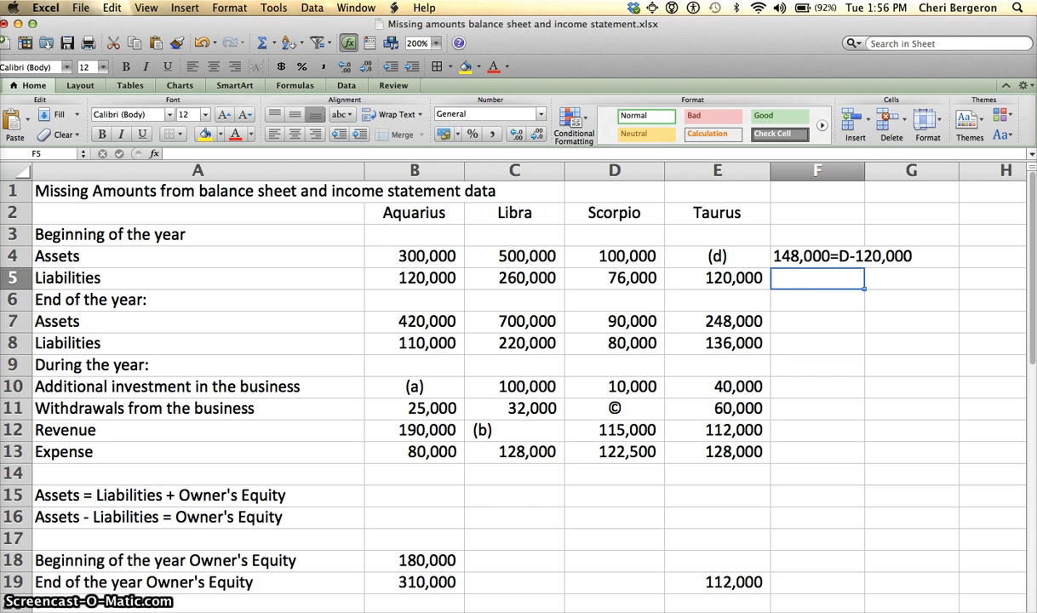
- Fill in Taurus beginning assets (d) in E4 as 268,000
text(268000)
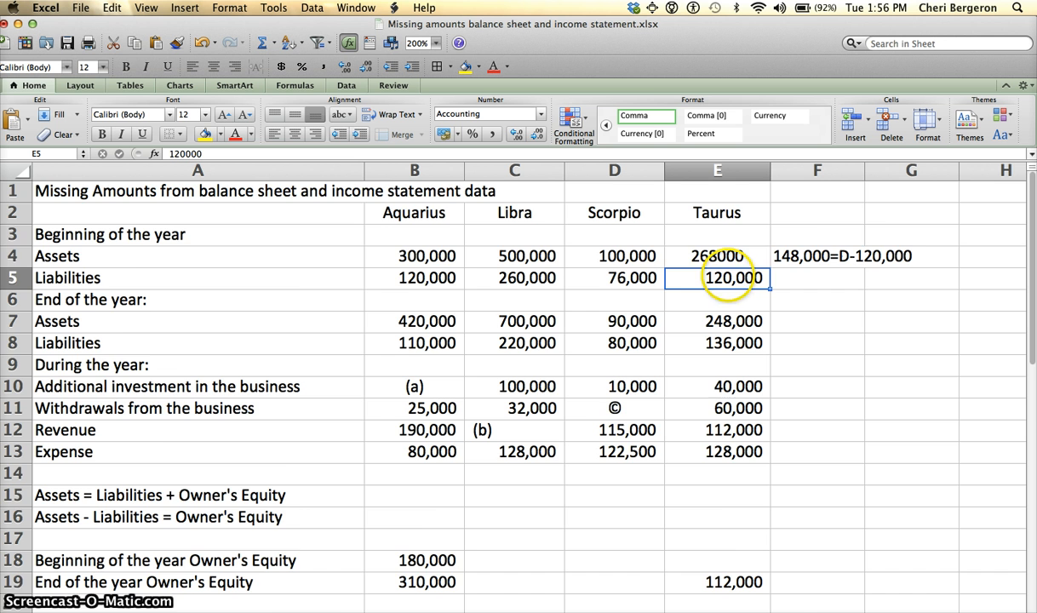
scroll(down, 3)
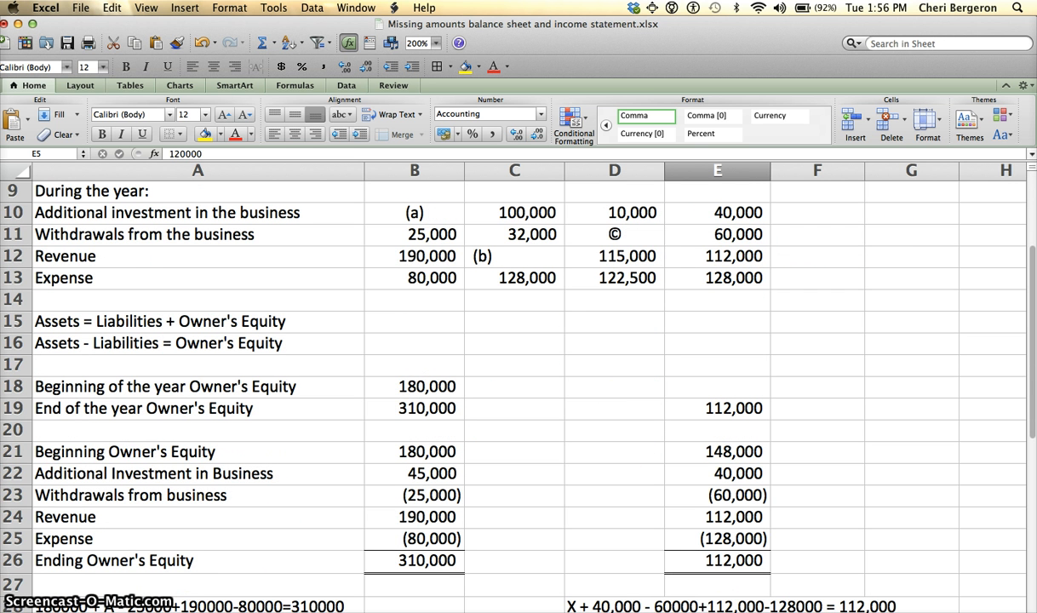
scroll(down, 3)
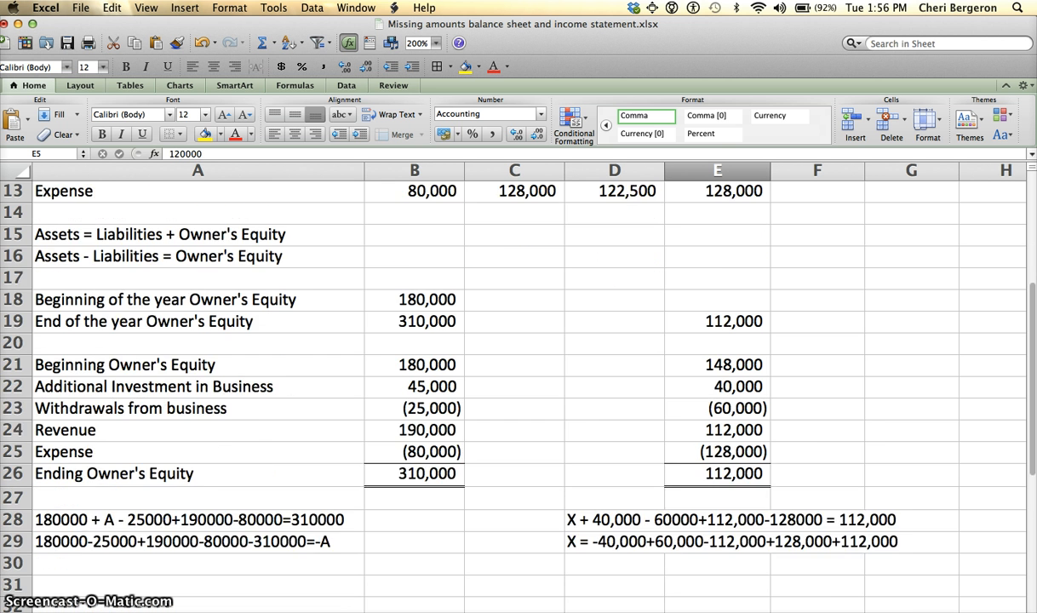
scroll(down, 3)
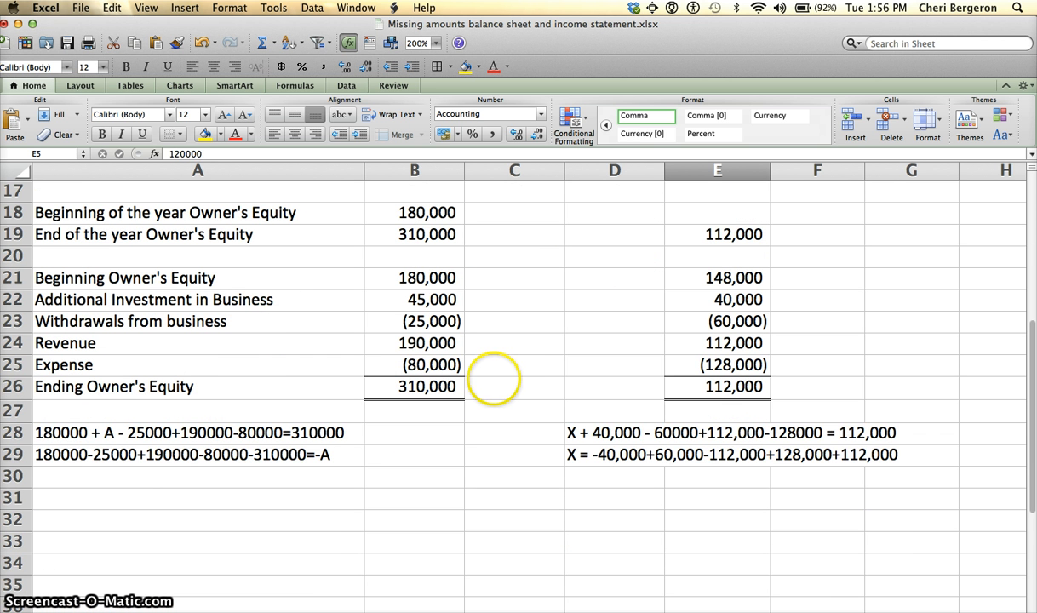
mouse_move(196, 504)
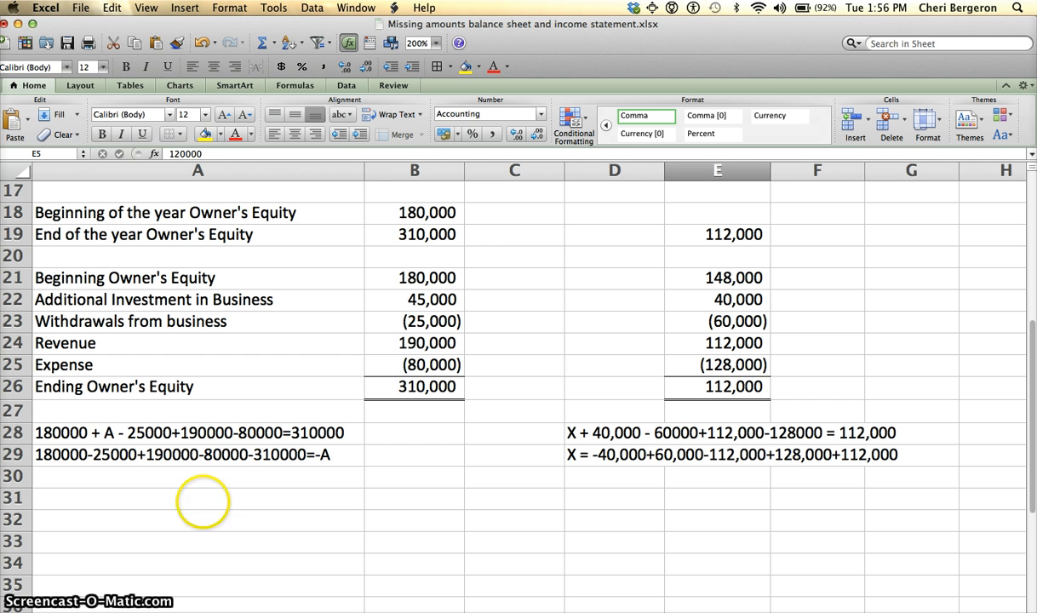